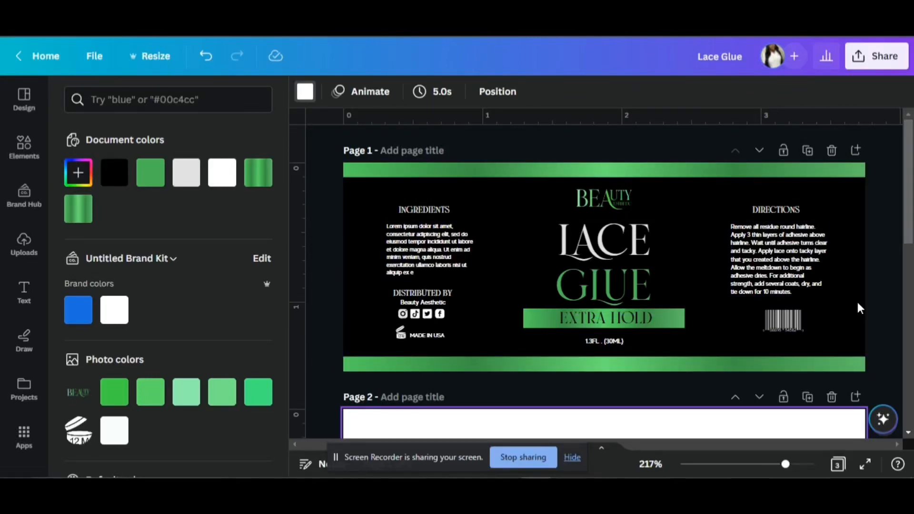
- Scroll down to blank Page 2, with the size and gradient notes alongside
scroll(down, 3)
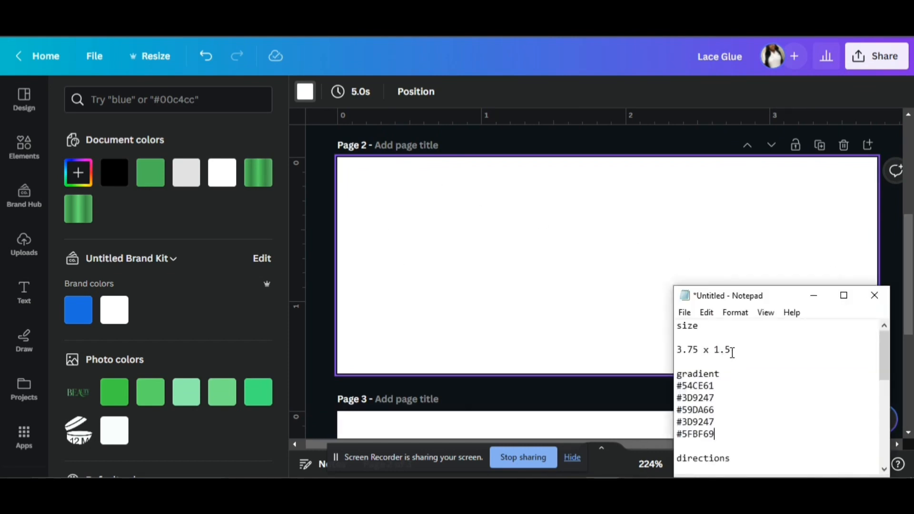
- Grab the 3.75 x 1.5 label size and first gradient colour code from the notes
triple_click(703, 348)
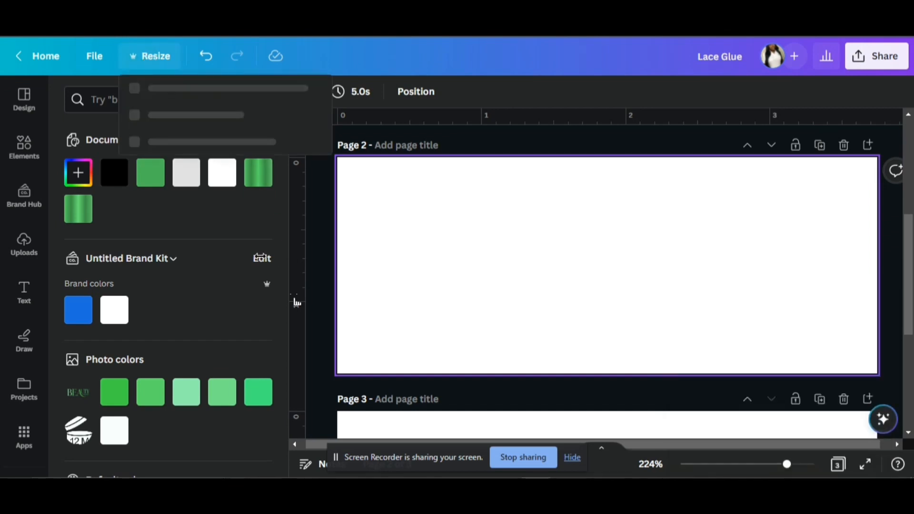
mouse_move(165, 120)
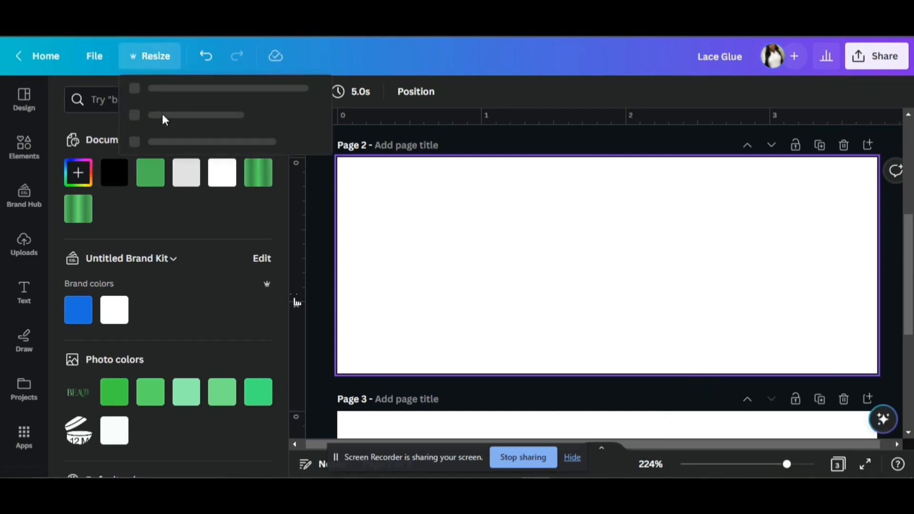
click(149, 56)
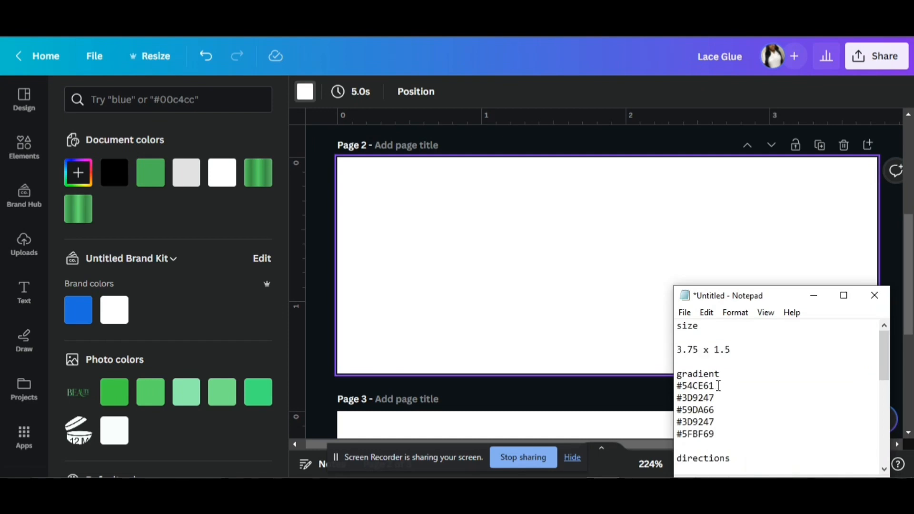
double_click(694, 385)
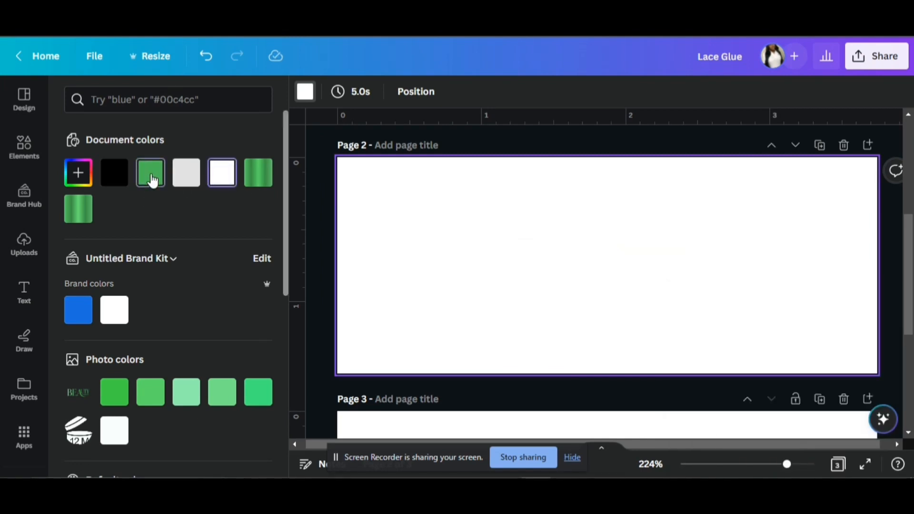
- Fill Page 2 with a four-stop gradient: #54CE61, #3D9247, #59DA66, #3D9247
click(150, 172)
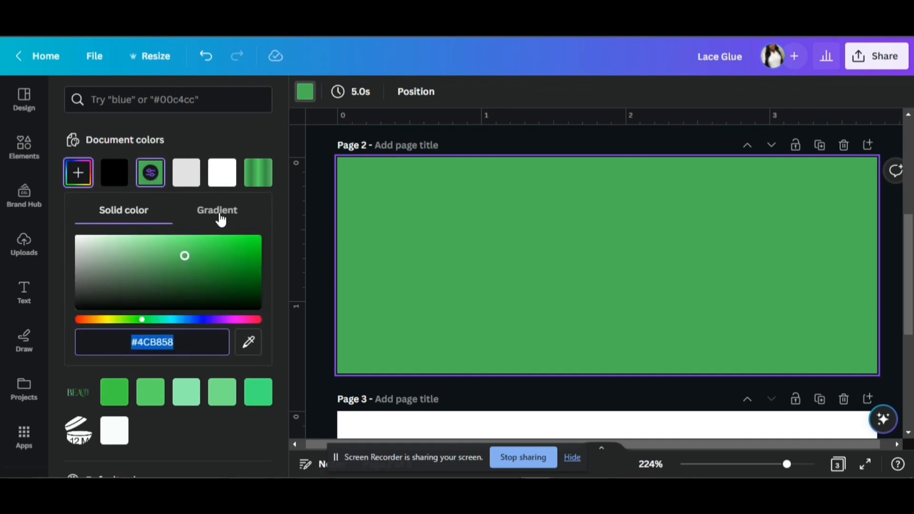
click(217, 209)
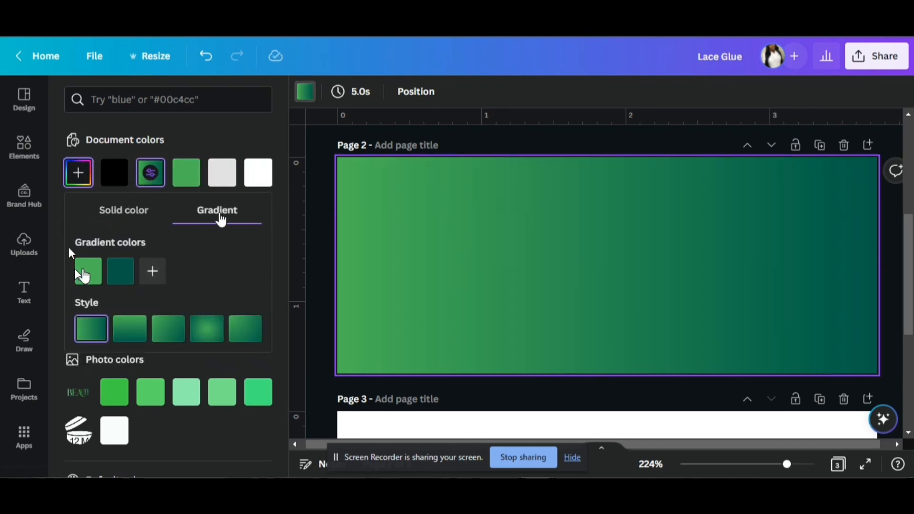
click(88, 270)
text(#54CE61)
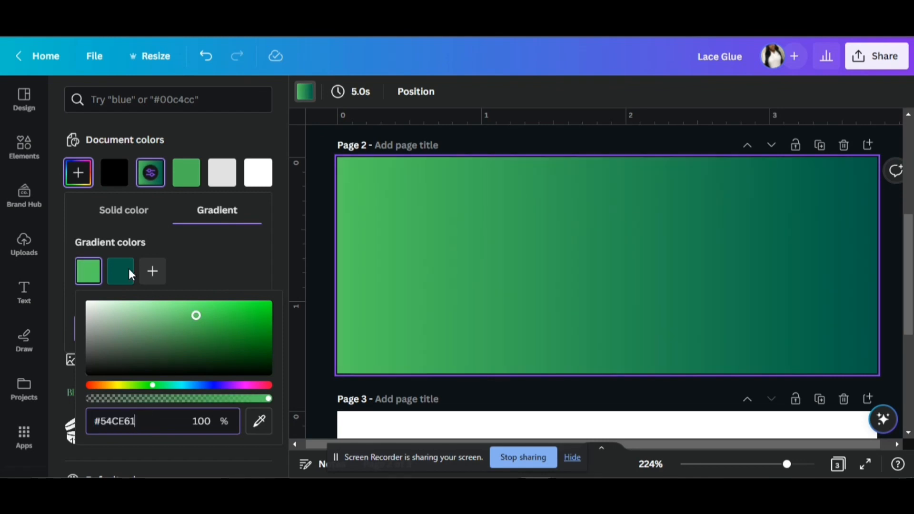
click(120, 271)
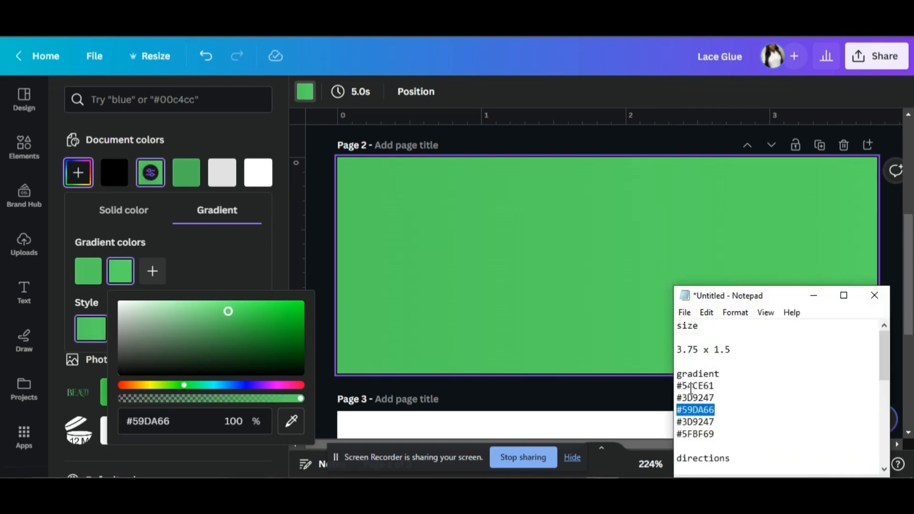
click(695, 398)
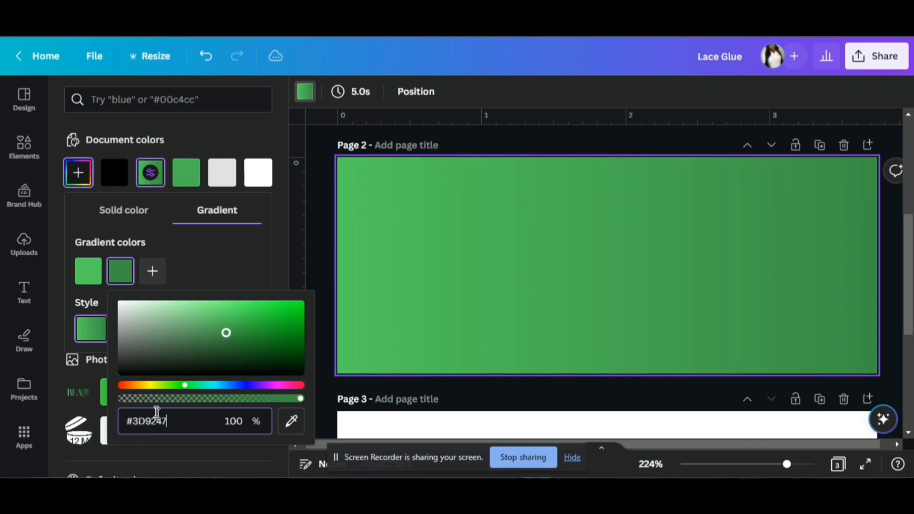
click(152, 271)
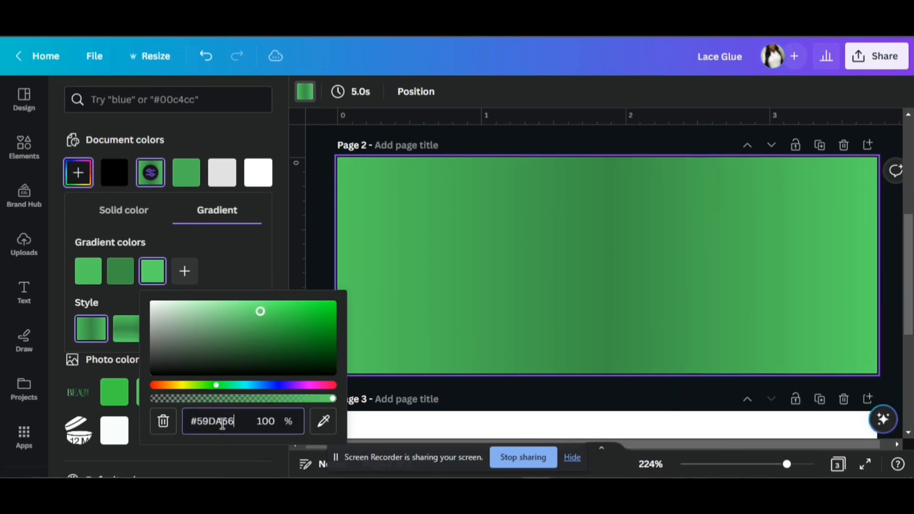
click(184, 270)
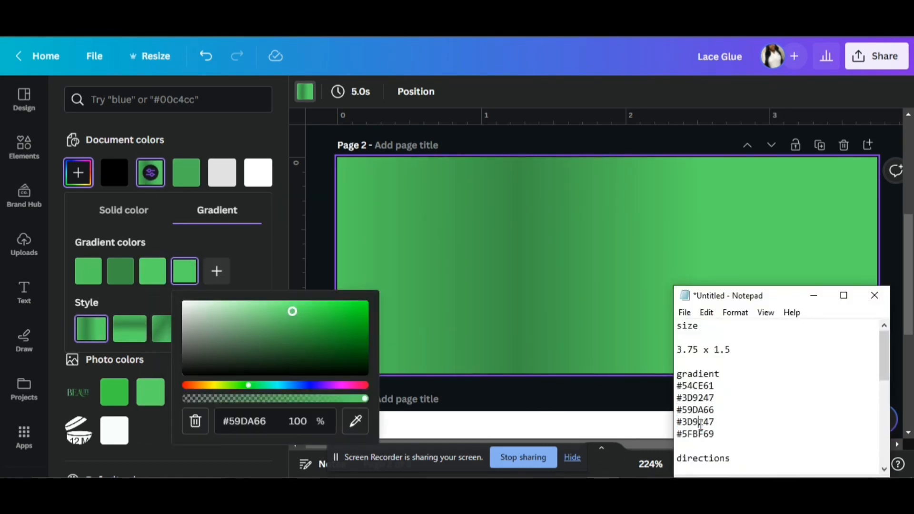
double_click(695, 421)
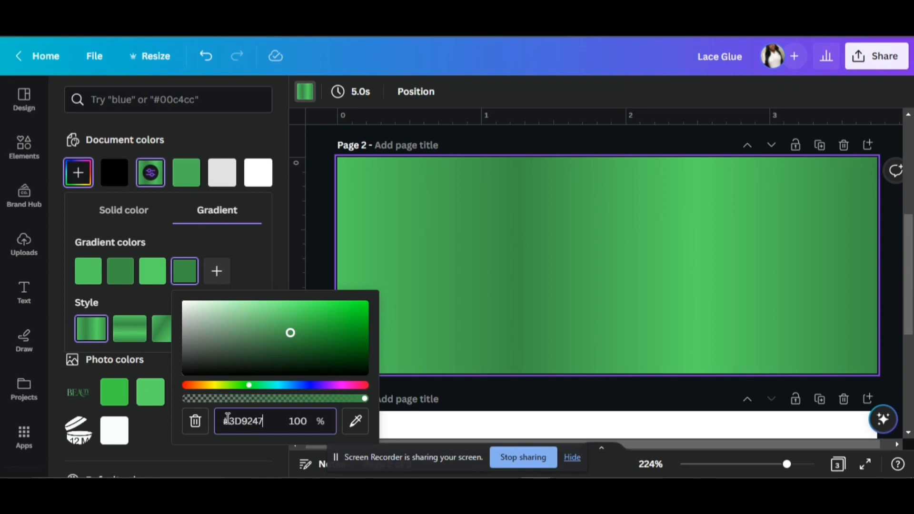
mouse_move(240, 412)
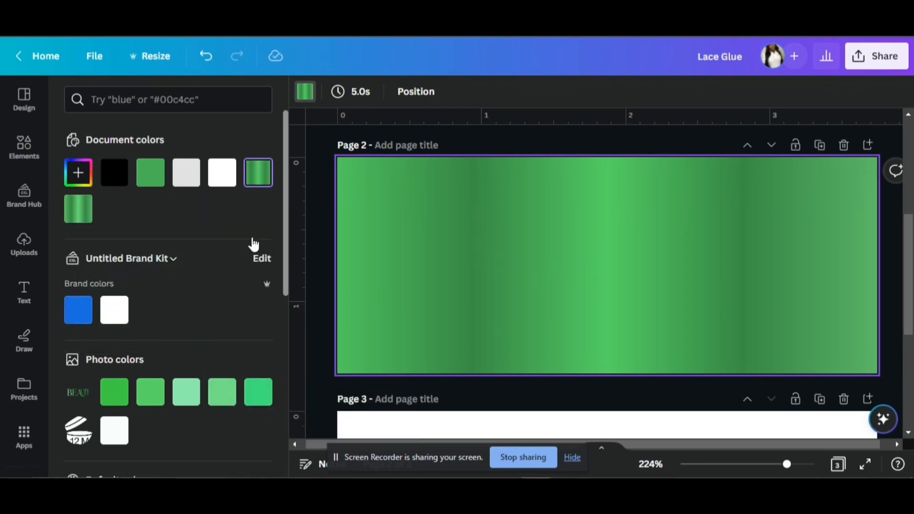
- Add a square shape, stretch it across Page 2's middle, and colour it black
click(23, 148)
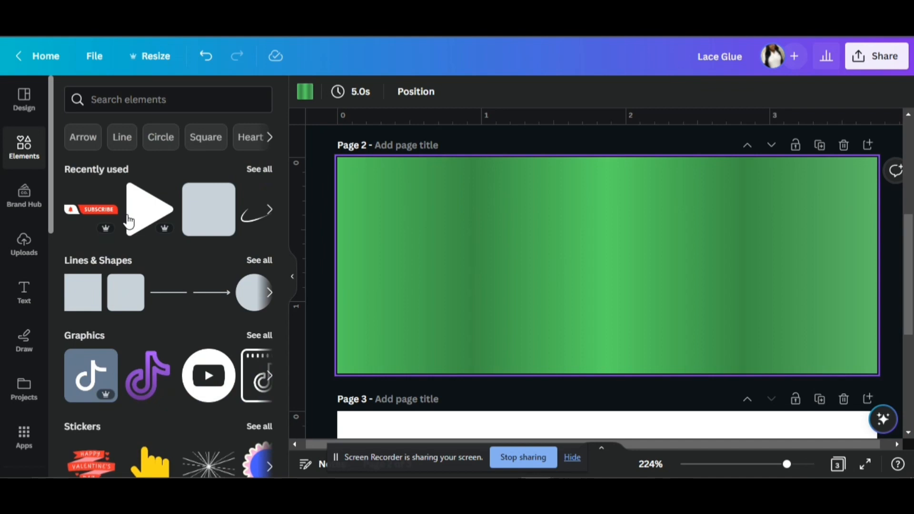
mouse_move(91, 293)
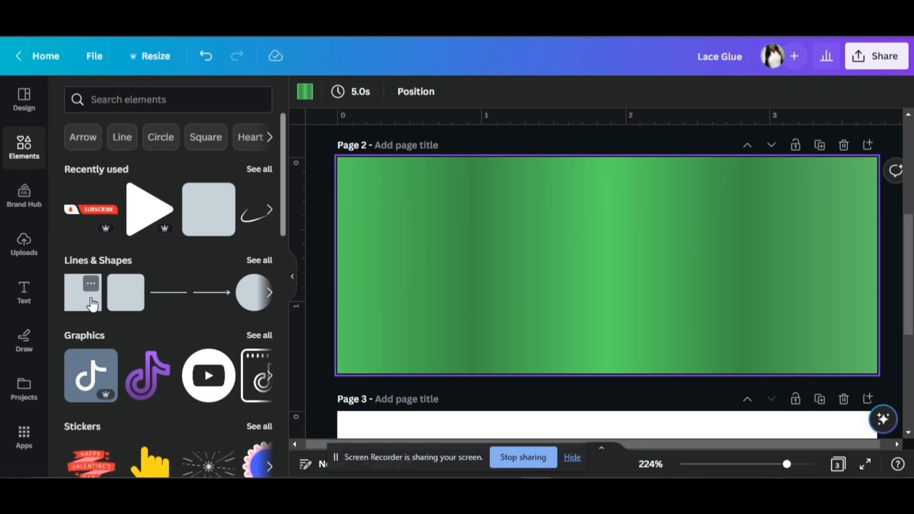
click(82, 292)
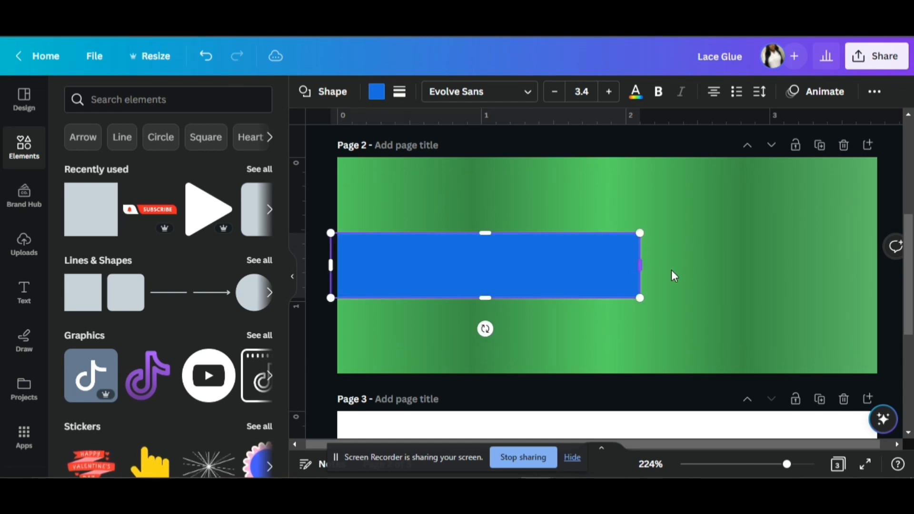
double_click(486, 266)
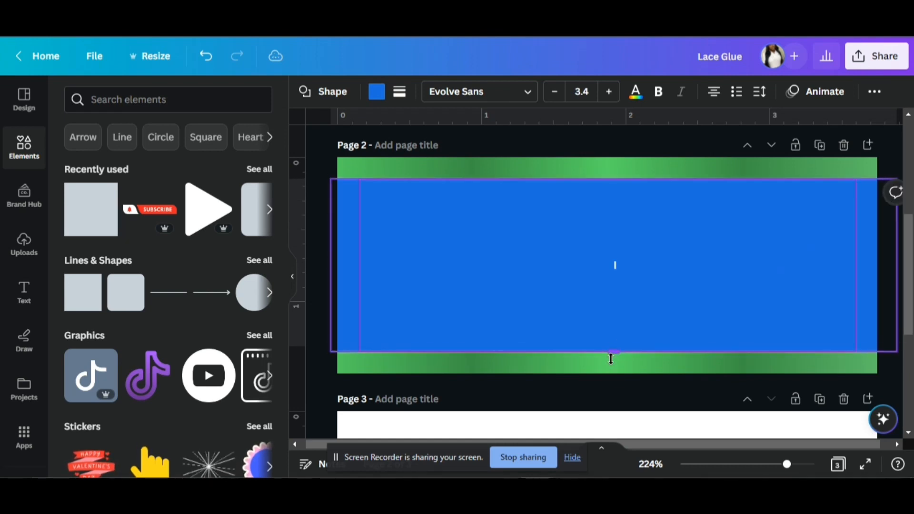
click(874, 91)
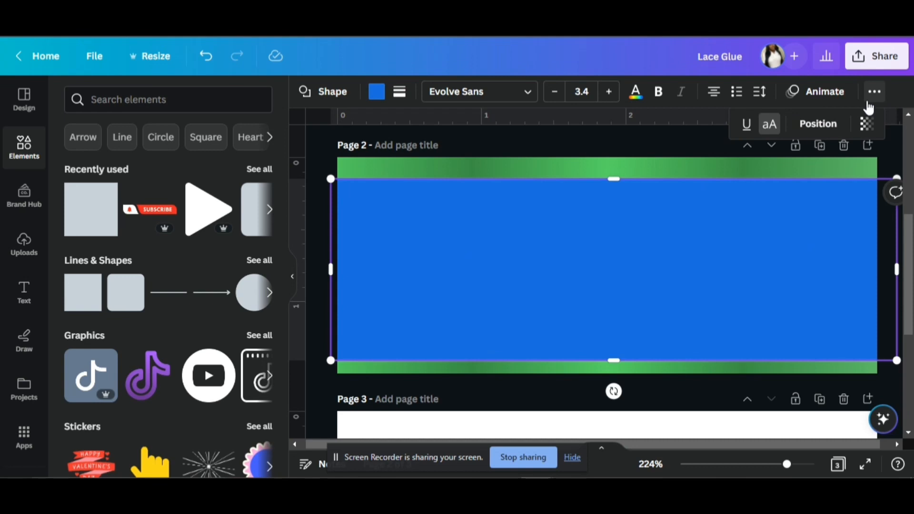
click(818, 124)
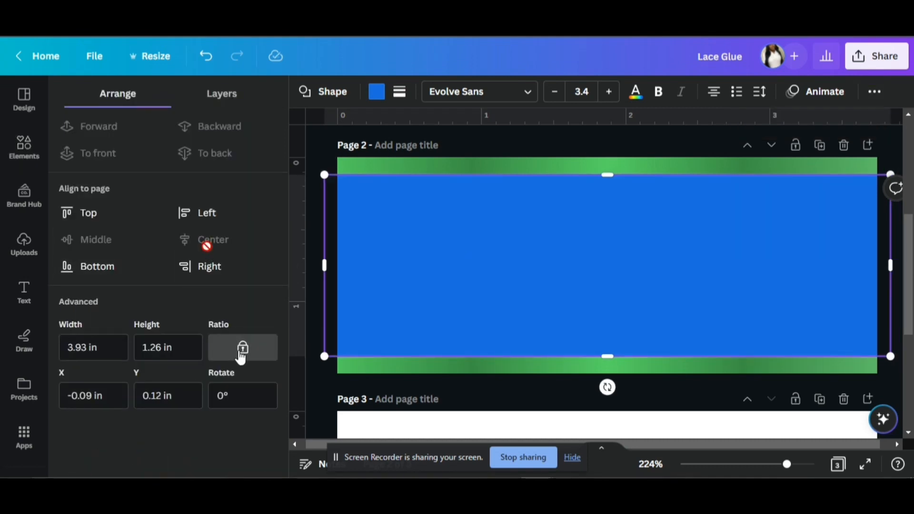
click(376, 91)
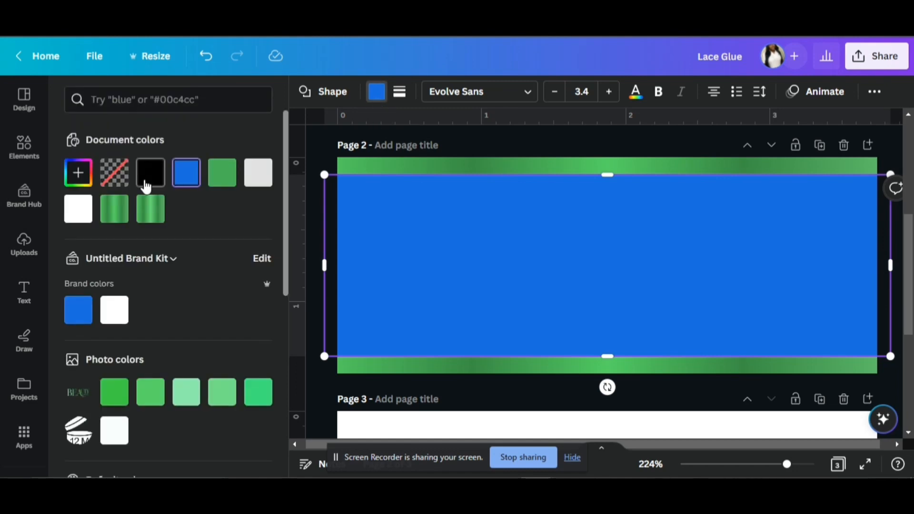
click(150, 172)
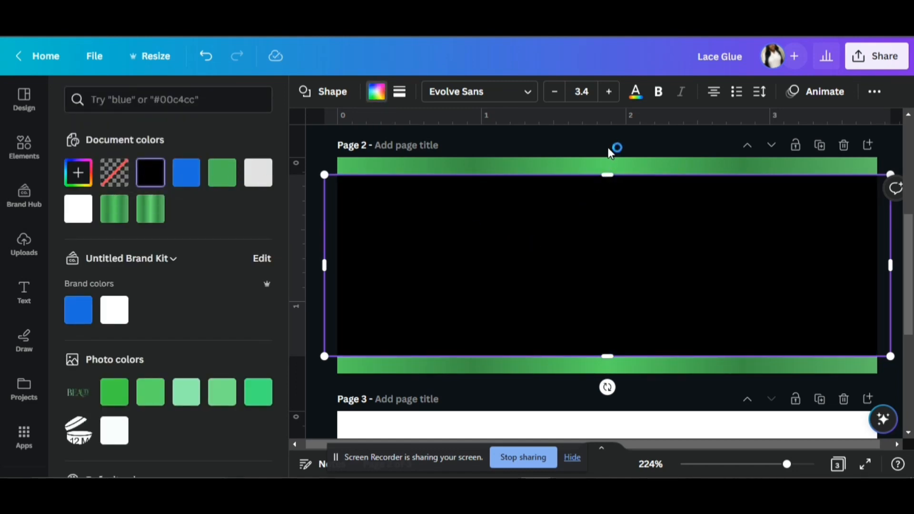
- Select the grey centre panel and check its arrangement between the gradient bars
click(24, 147)
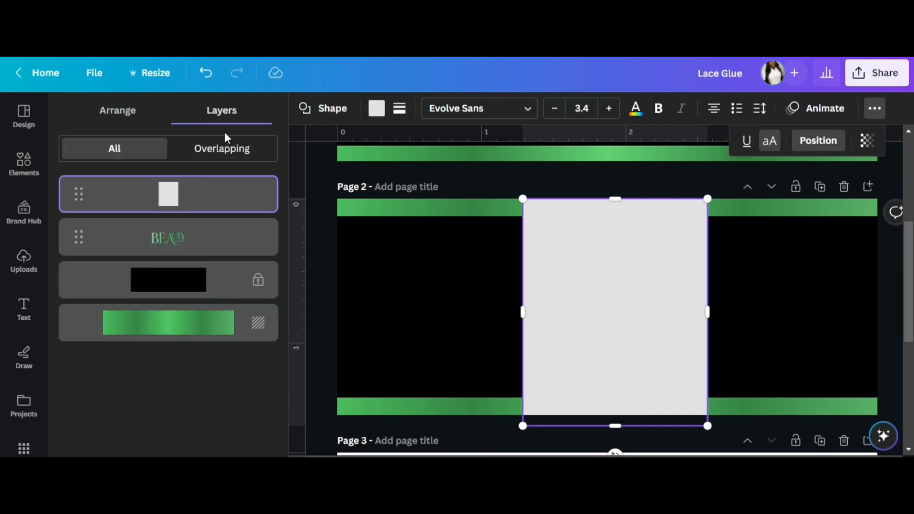
click(117, 110)
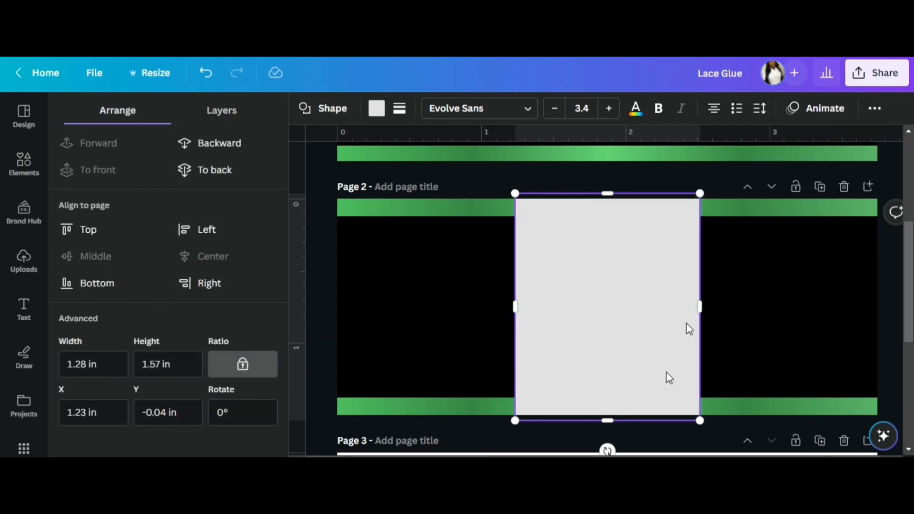
click(874, 93)
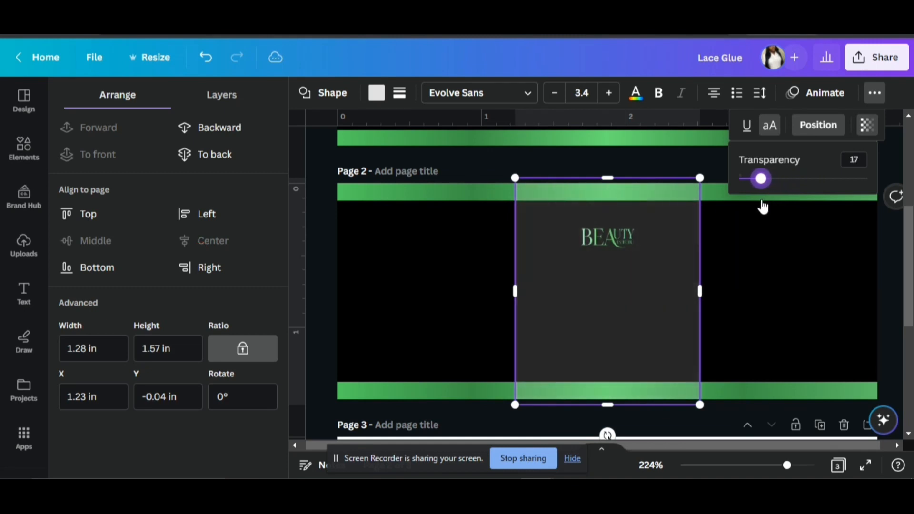
click(24, 148)
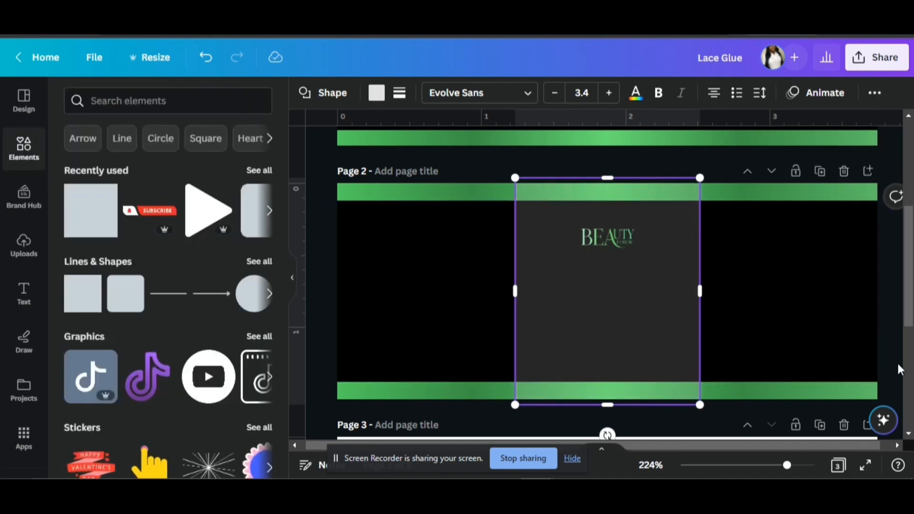
click(606, 362)
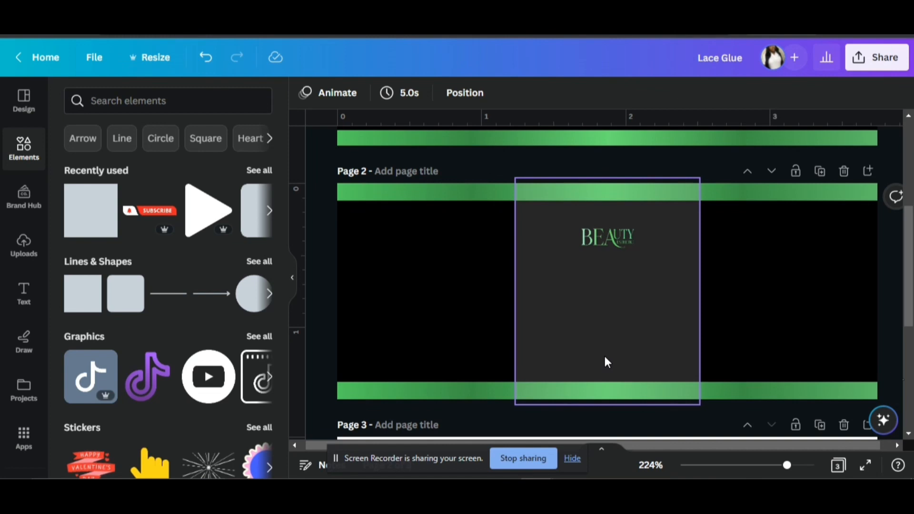
click(606, 362)
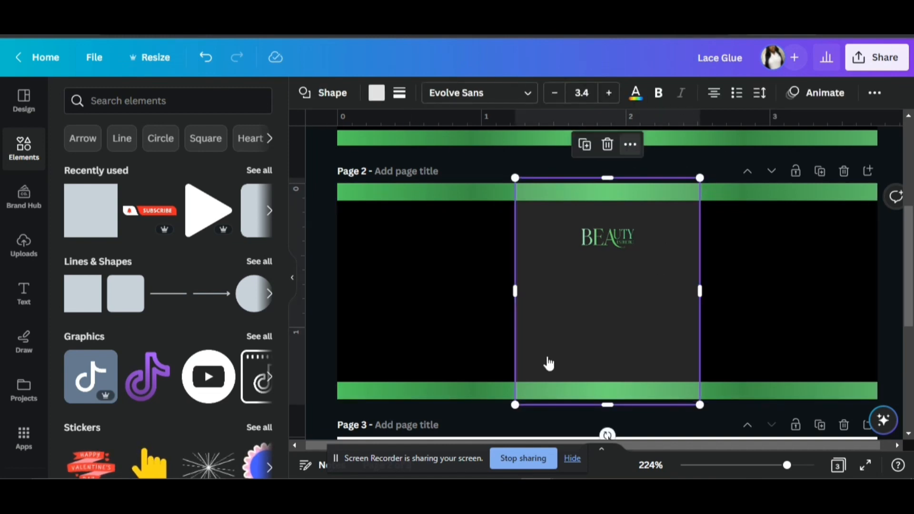
- Lock the black band and confirm its locked state in the layer order
right_click(548, 363)
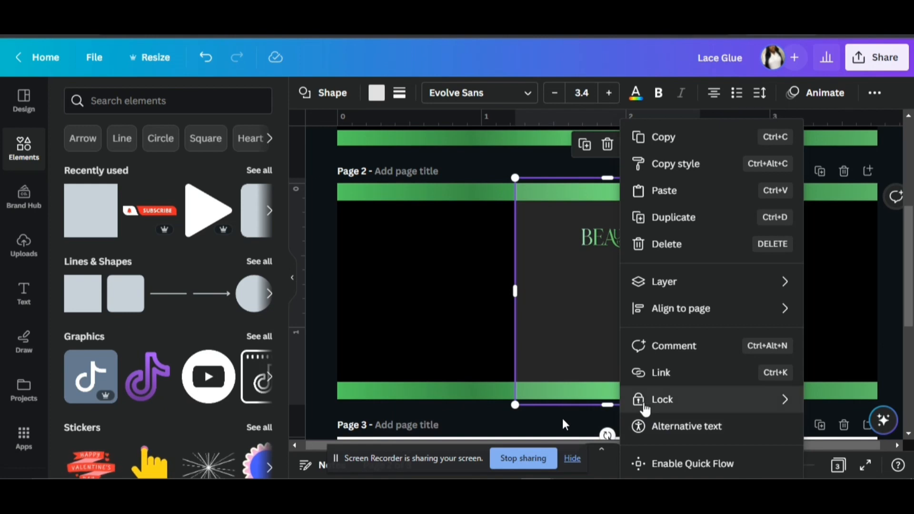
click(662, 400)
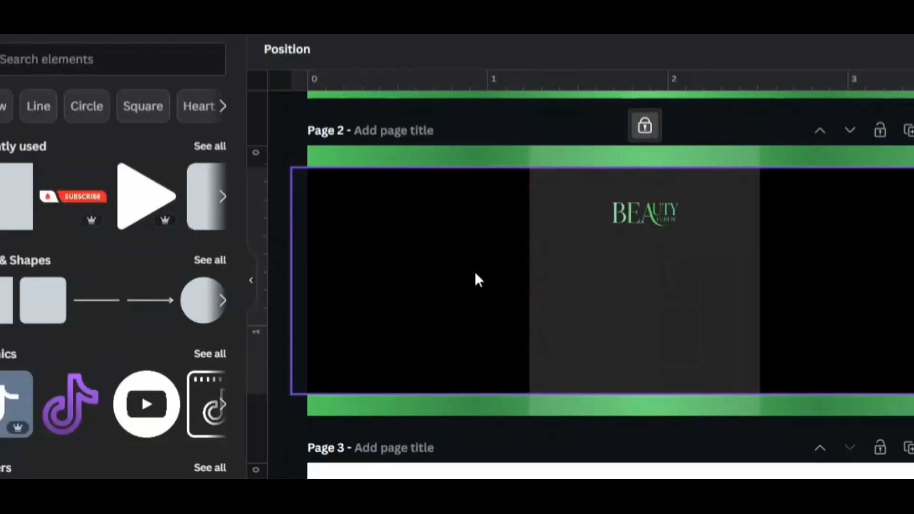
click(644, 211)
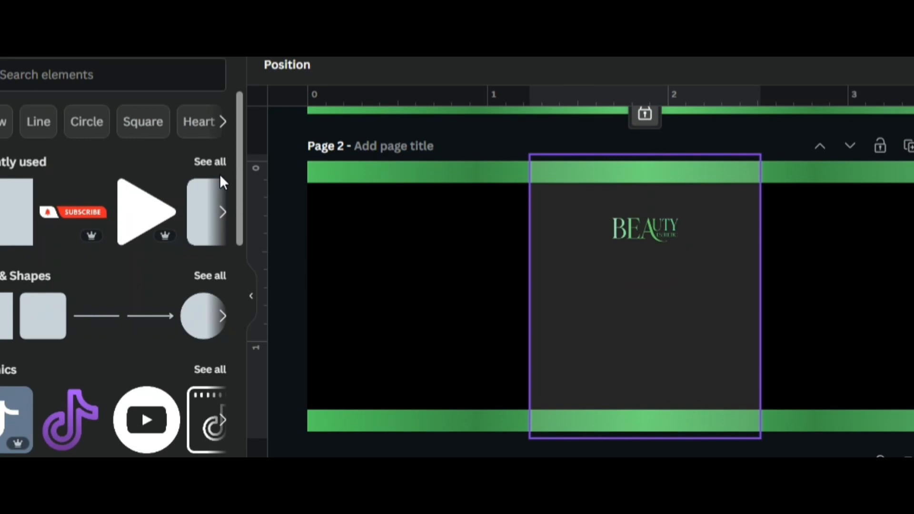
click(644, 291)
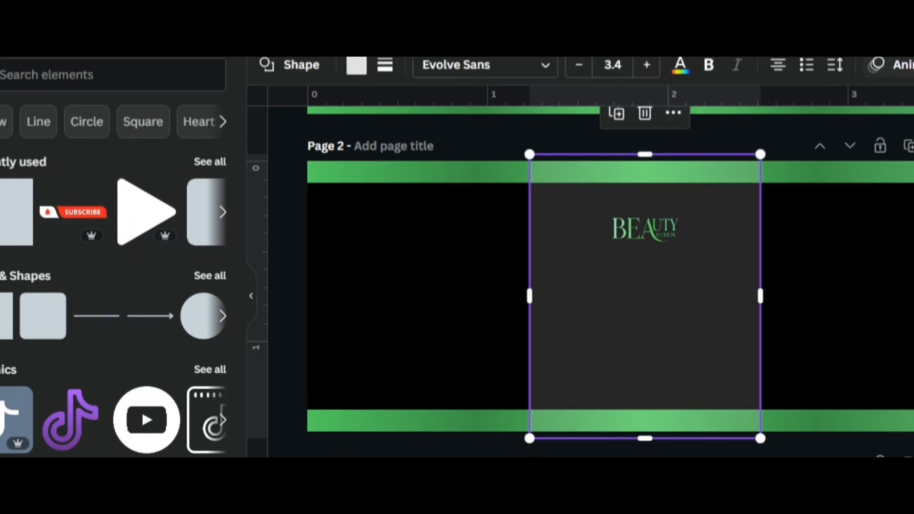
click(163, 67)
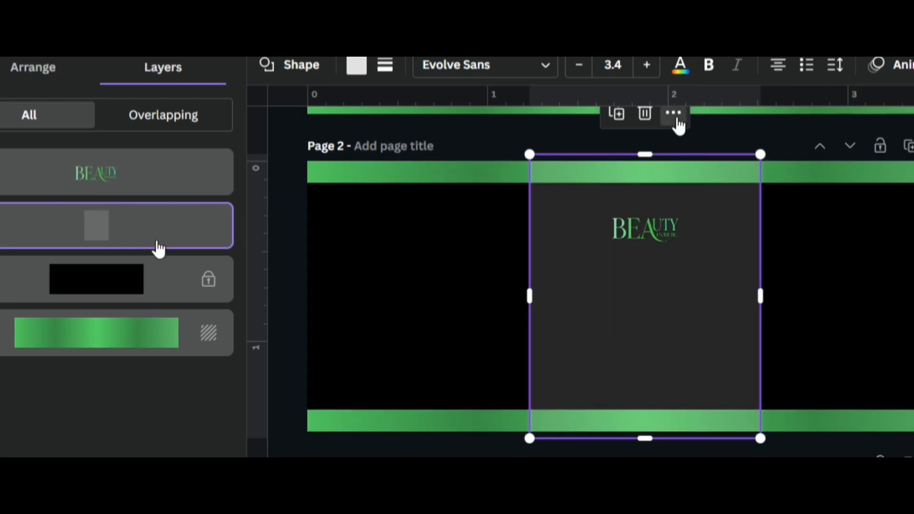
click(674, 113)
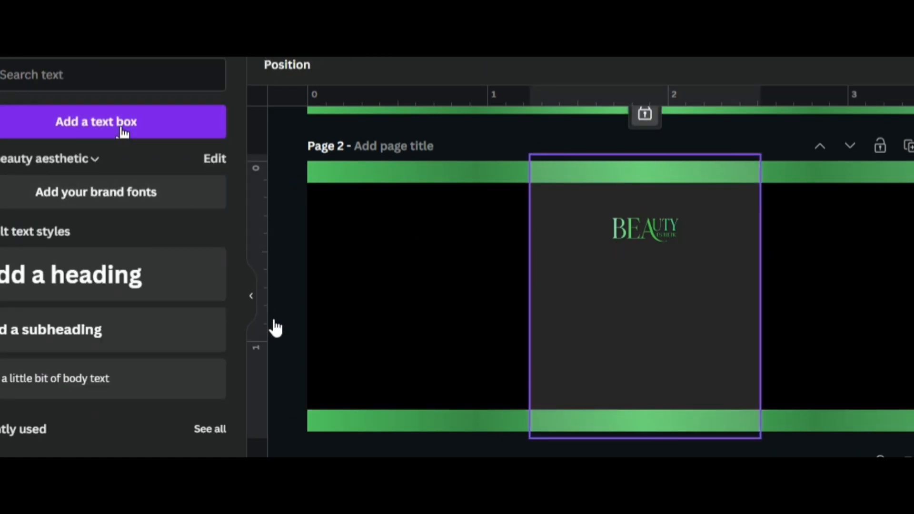
- Add a Brand-font 'LACE GLUE' title beneath the BEAUTY logo, GLUE in green
click(96, 122)
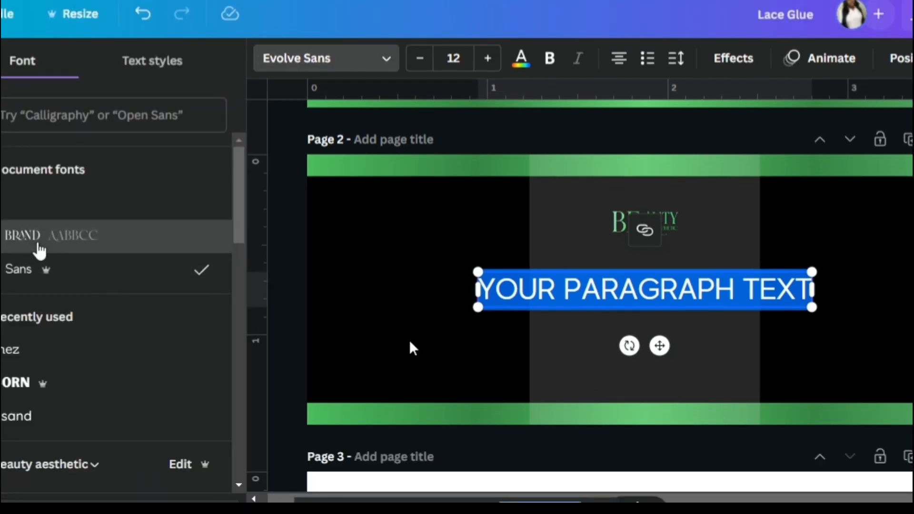
click(23, 235)
text(LACE GLUE)
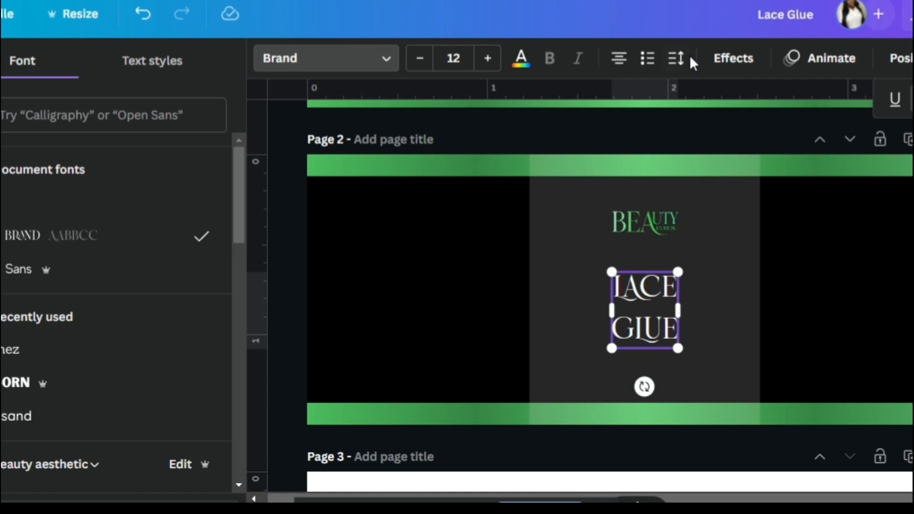
click(675, 58)
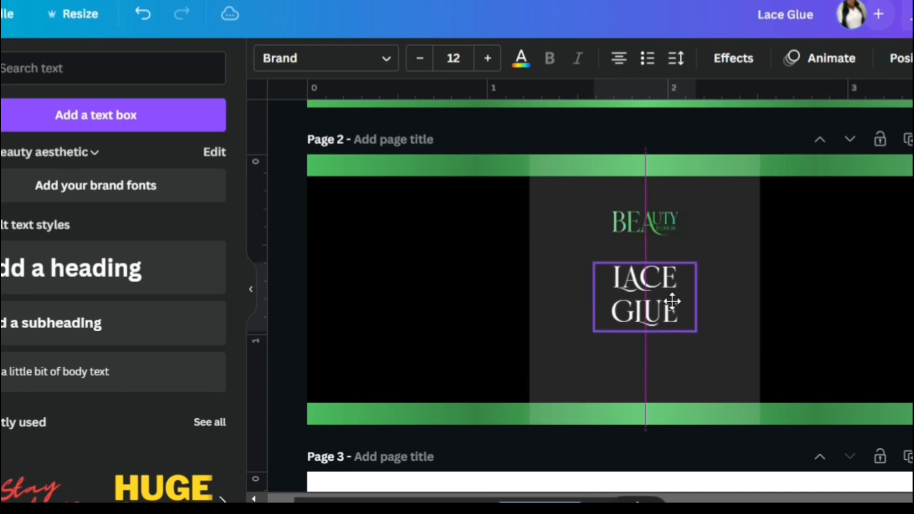
click(519, 58)
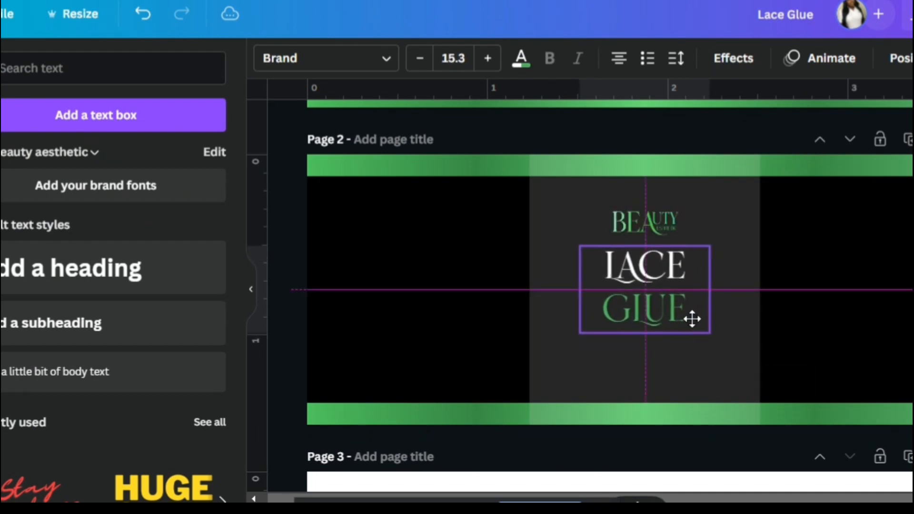
click(644, 221)
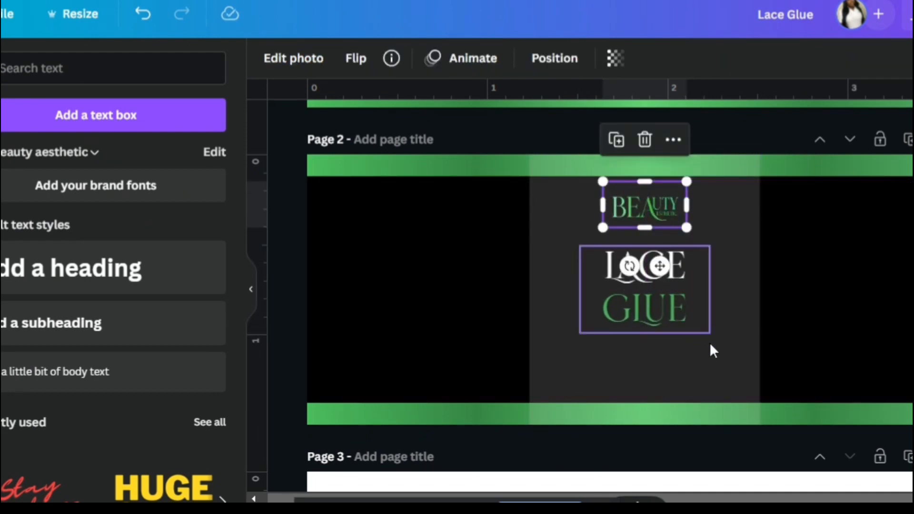
click(644, 290)
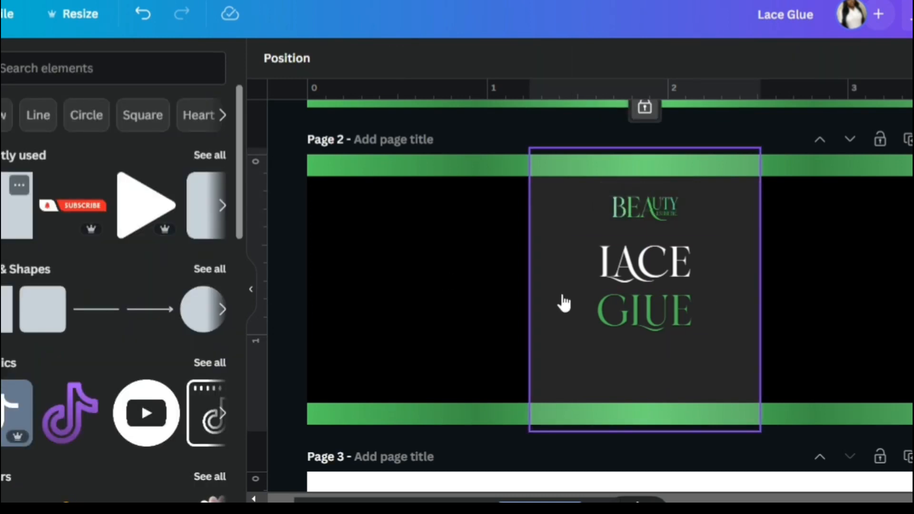
- Stretch a green gradient rectangle across the grey panel below GLUE and add a text box
click(644, 289)
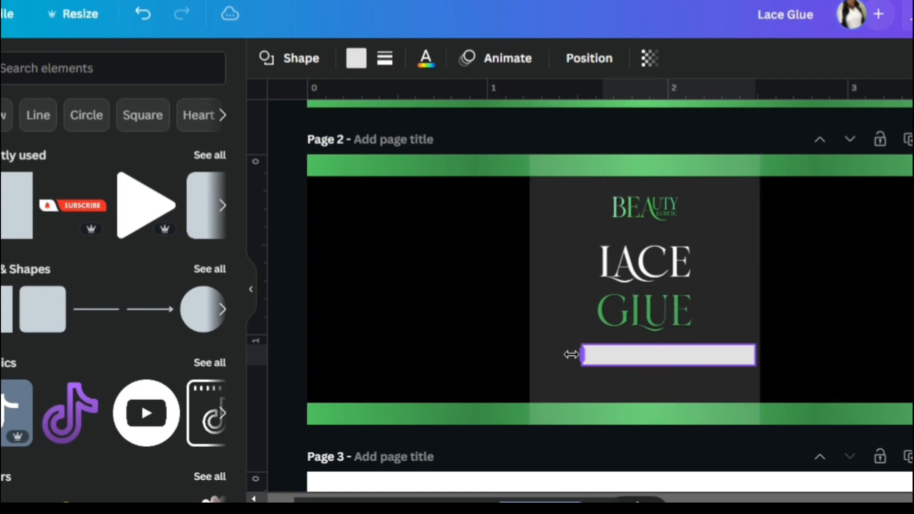
click(667, 354)
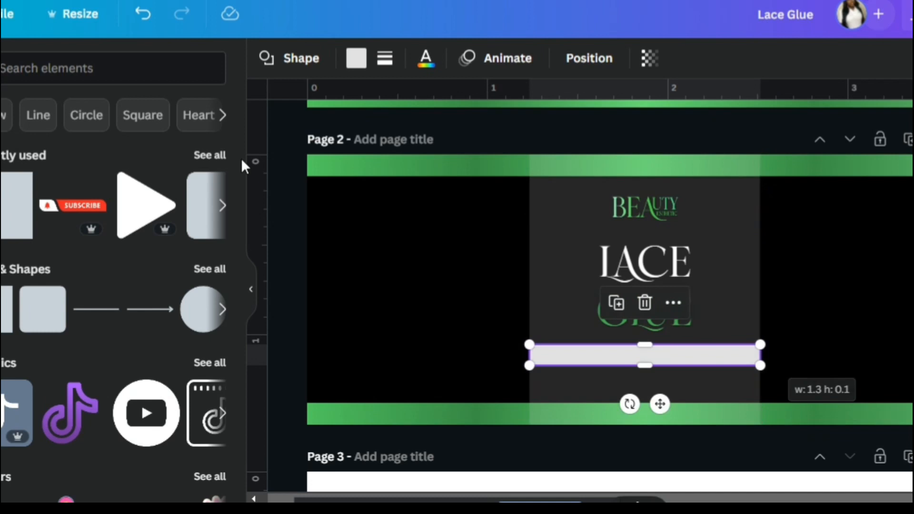
click(356, 57)
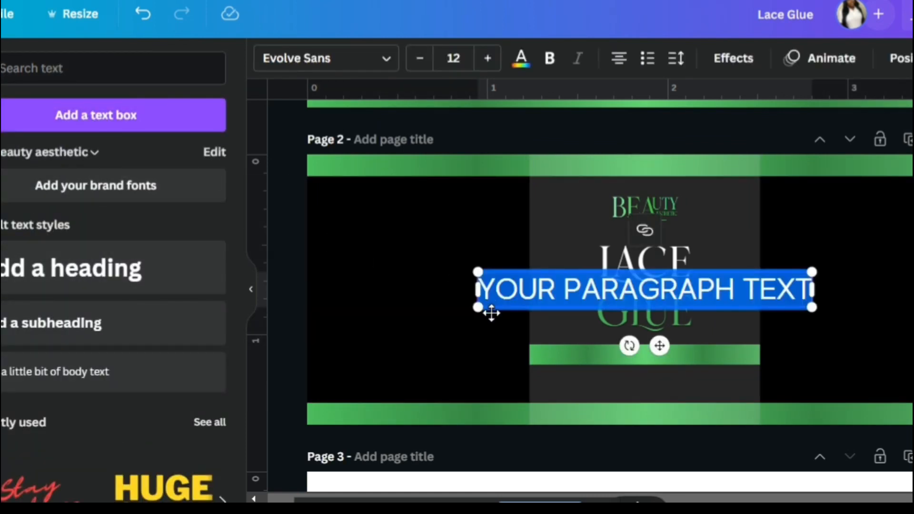
- Type 'EXTRA HOLD', colour it black, and change its font
text(EXTRA HOLD)
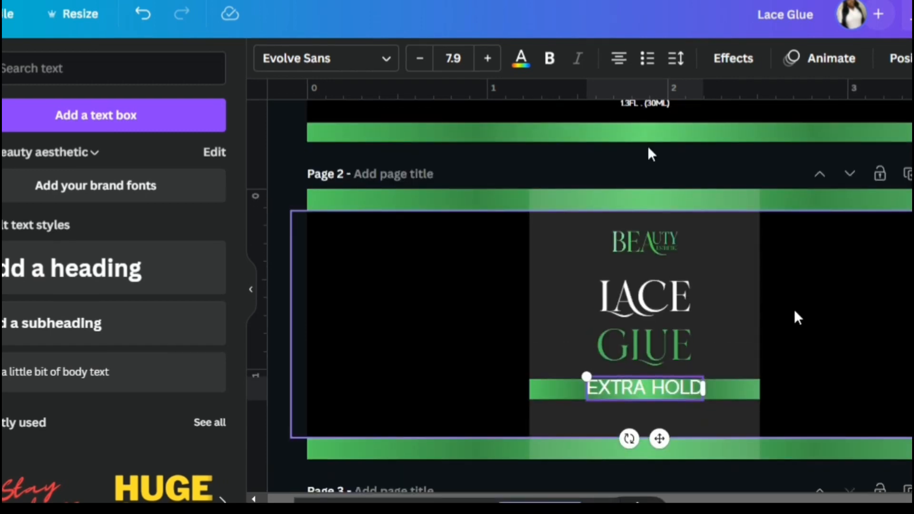
click(520, 58)
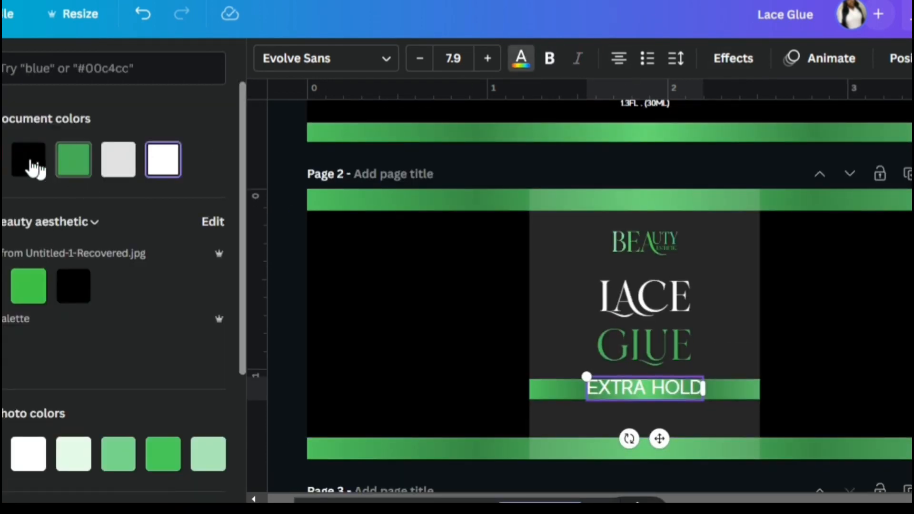
click(28, 159)
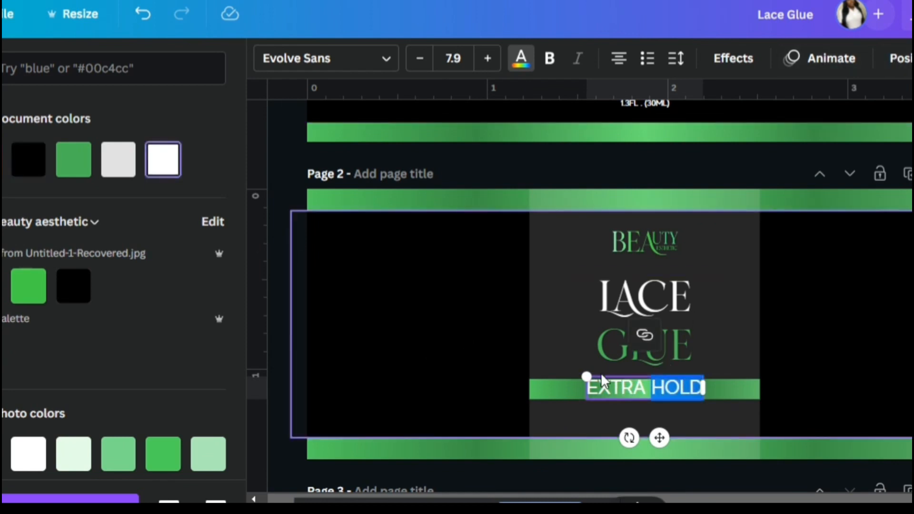
click(28, 160)
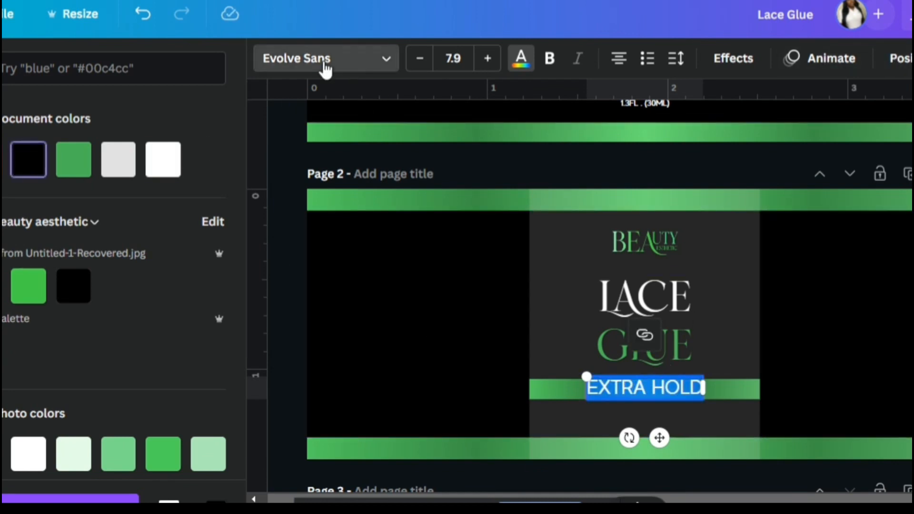
click(325, 58)
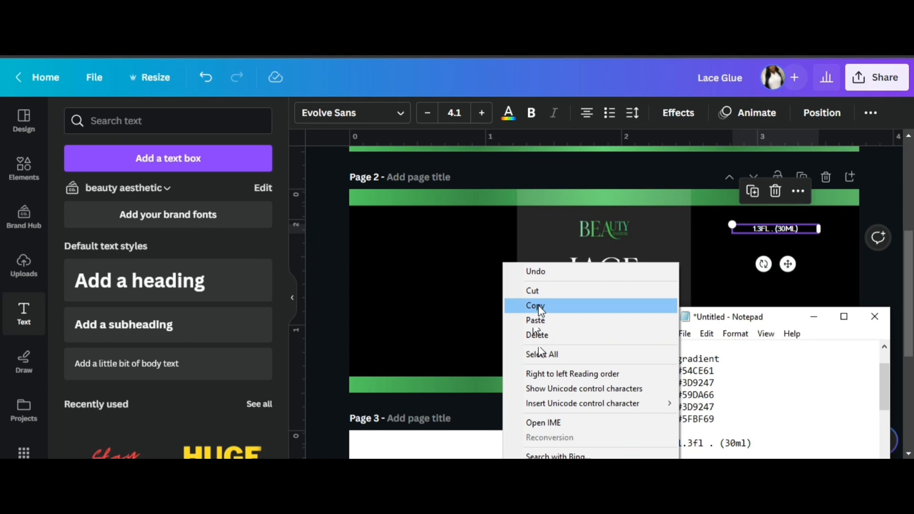
- Create a Brand-font DIRECTIONS heading and place a copy on the left as INGREDIENTS
click(535, 320)
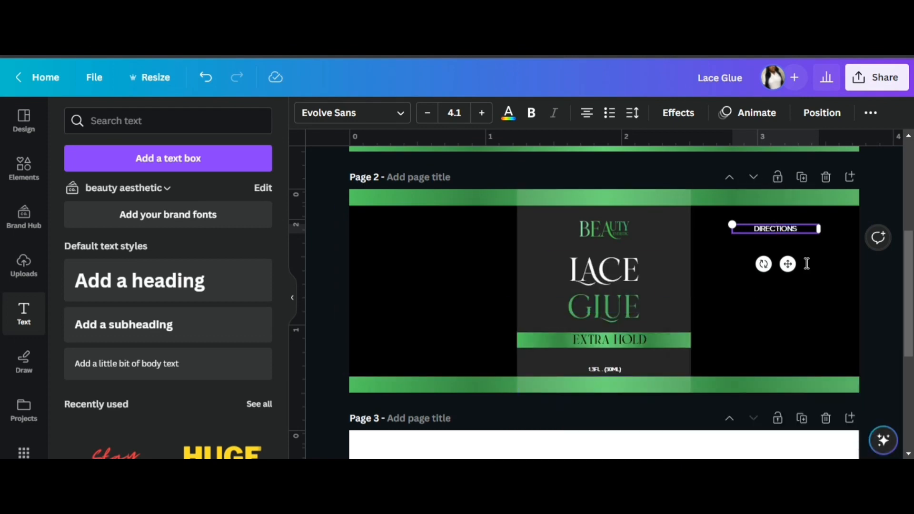
click(350, 112)
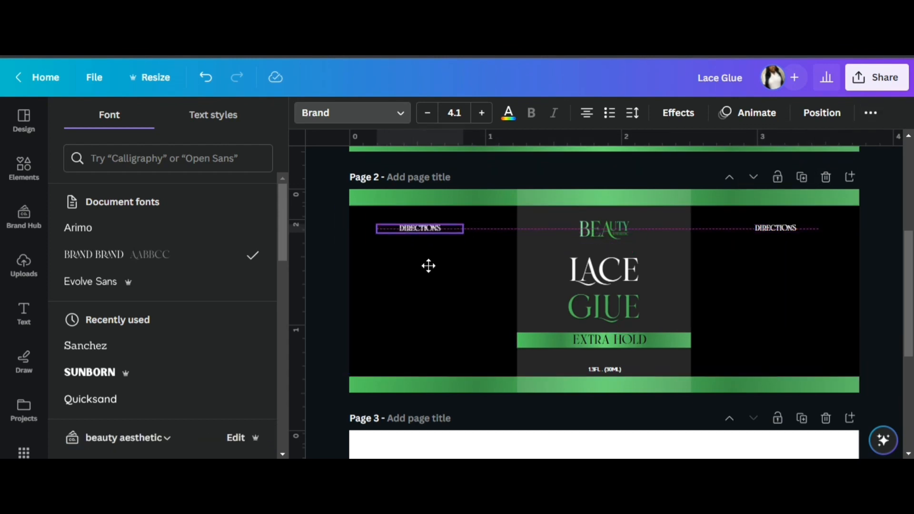
click(419, 228)
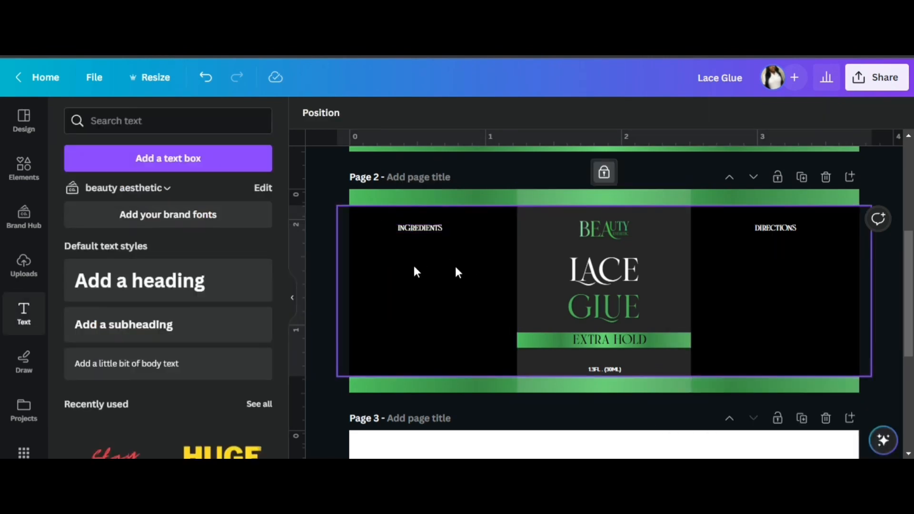
click(396, 247)
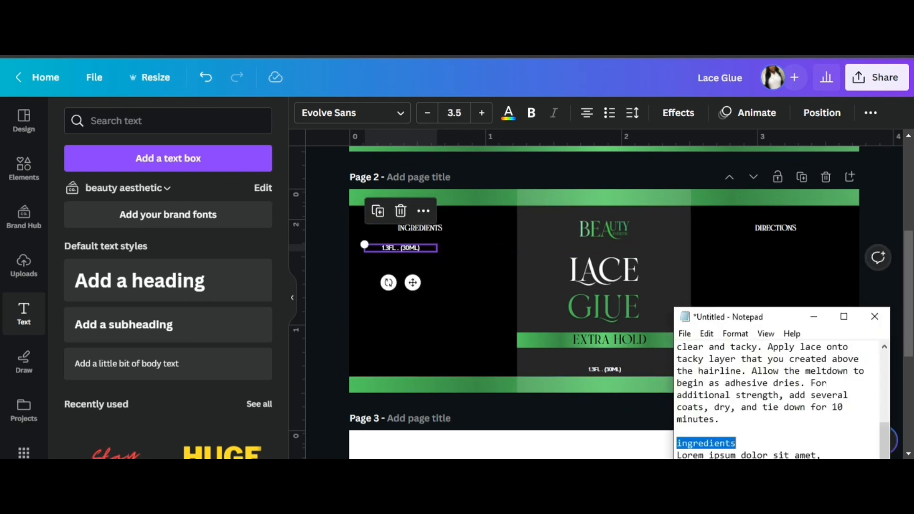
- Paste the copied body text as the paragraph under INGREDIENTS
right_click(706, 443)
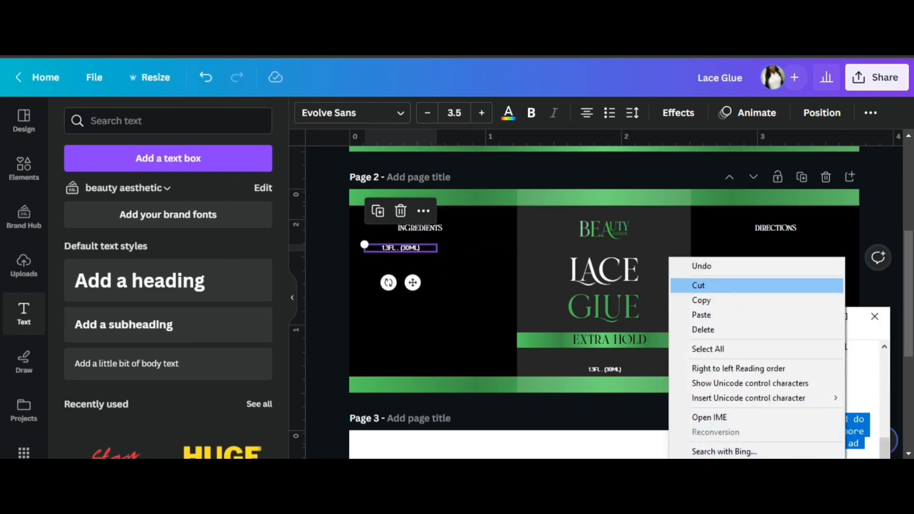
click(701, 315)
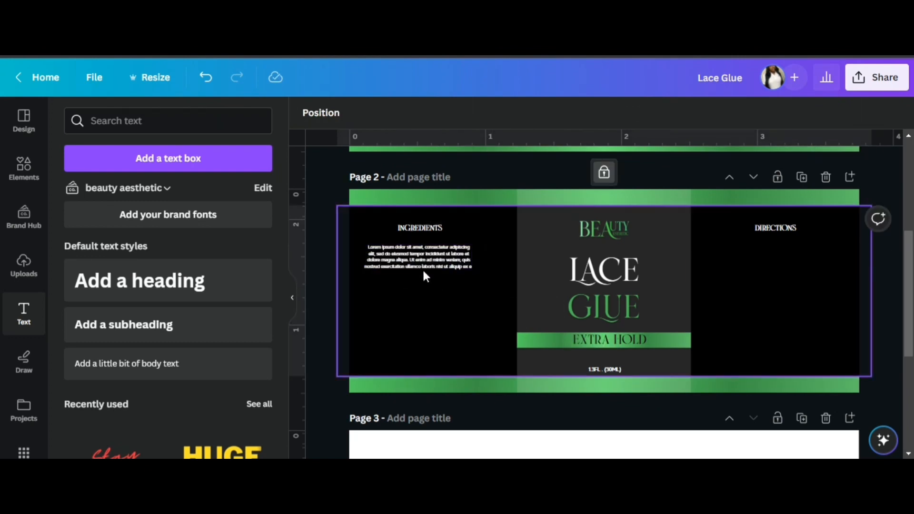
click(420, 257)
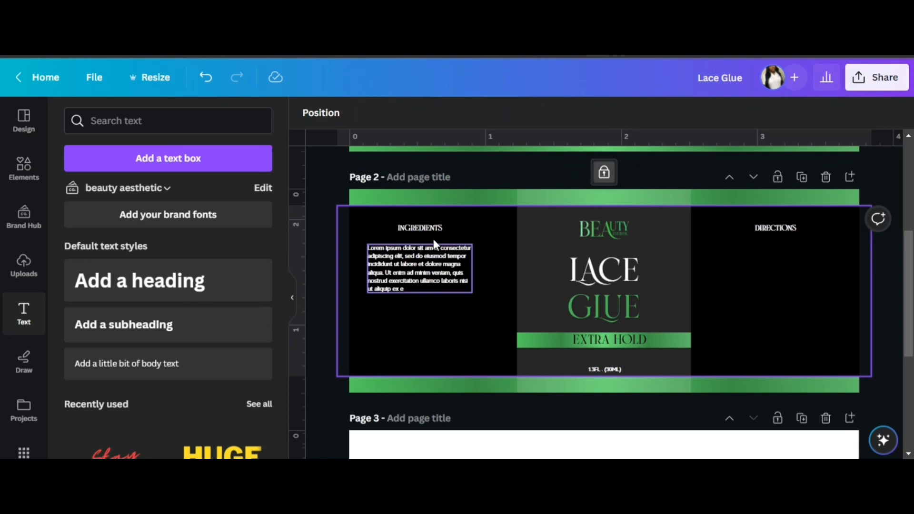
click(419, 268)
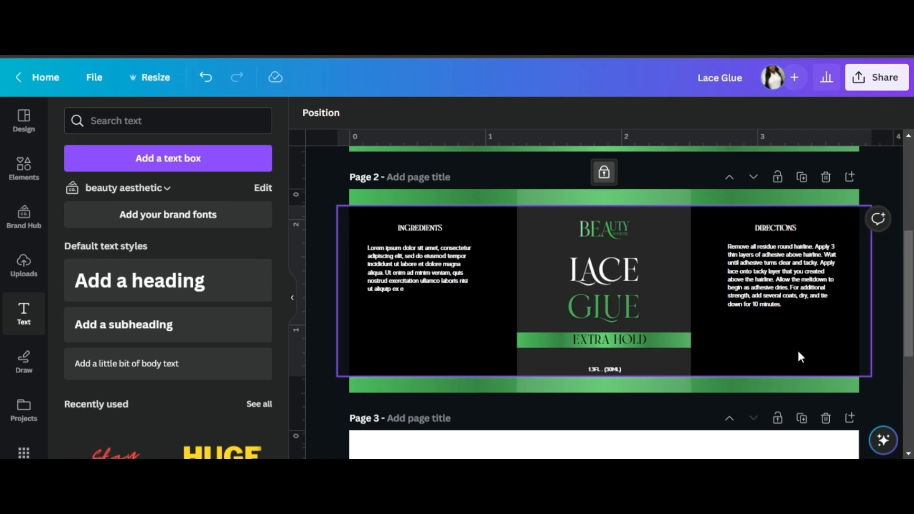
- Resize the ingredients paragraph and set its font size to 3
click(781, 274)
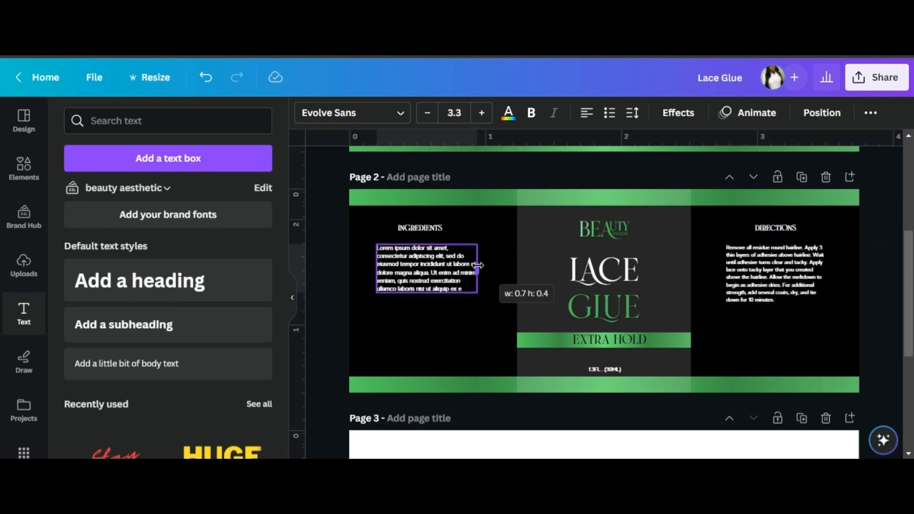
click(427, 268)
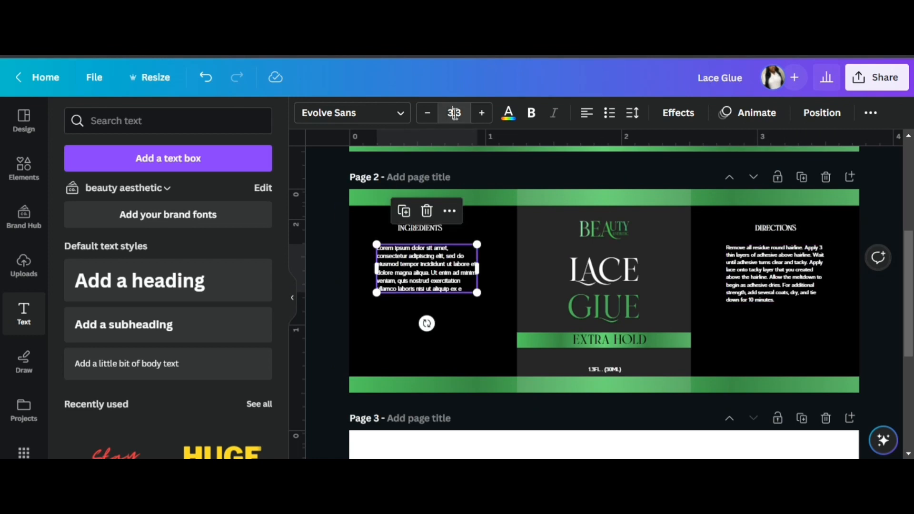
click(454, 347)
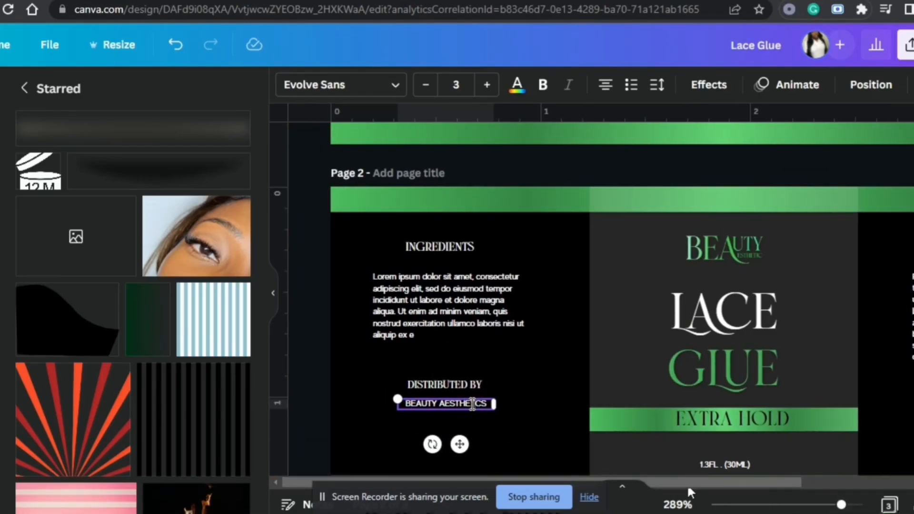
- Recolour the TikTok icon and find a Facebook icon in Elements
click(333, 85)
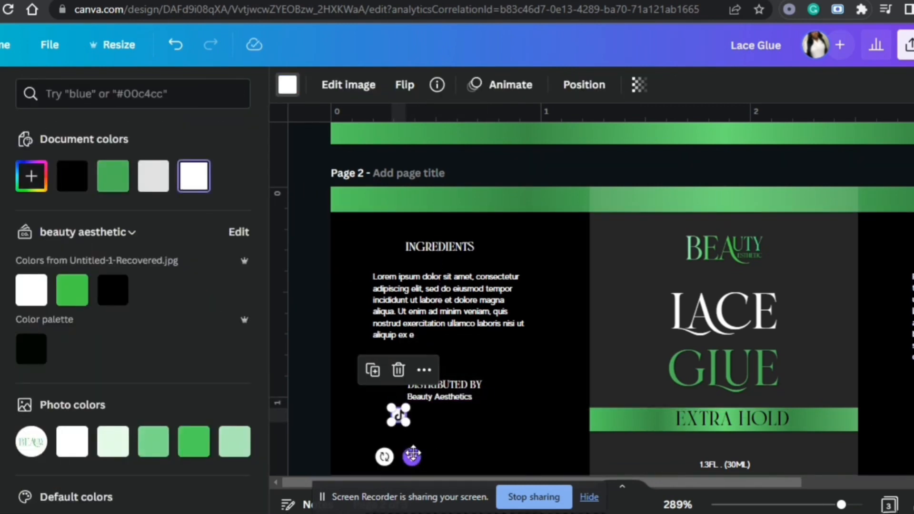
text(face)
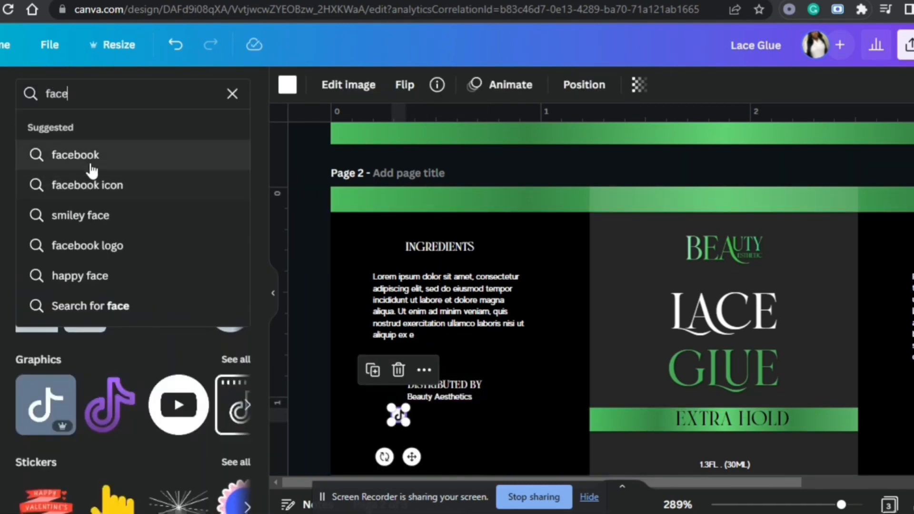
click(87, 184)
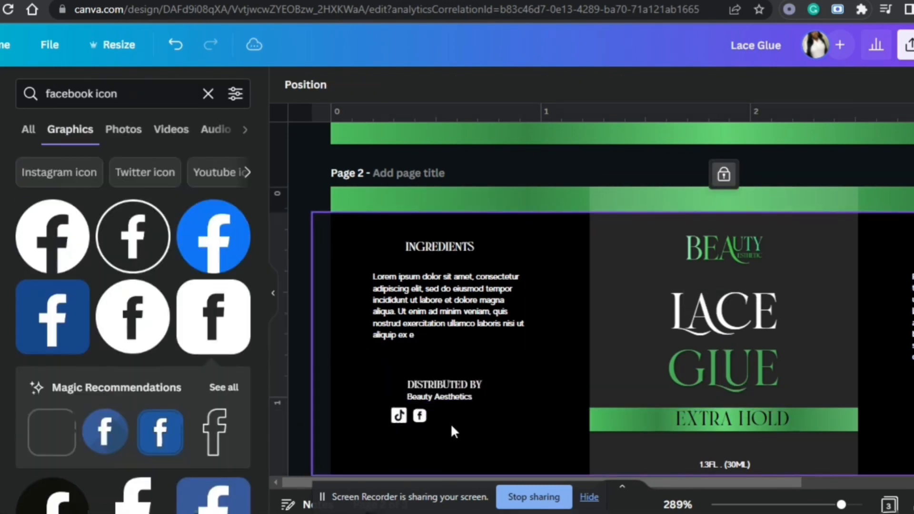
mouse_move(469, 459)
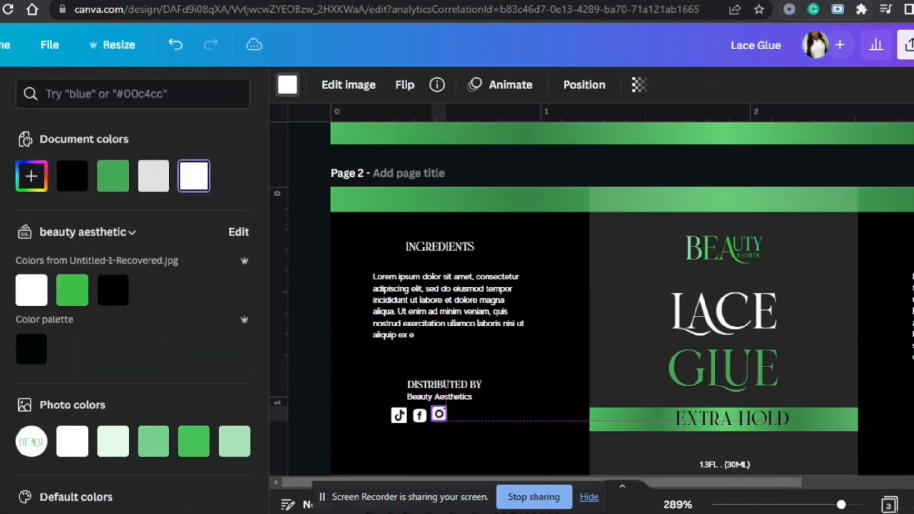
- Insert a Twitter icon and move it into the social icon row
text(twitter icon)
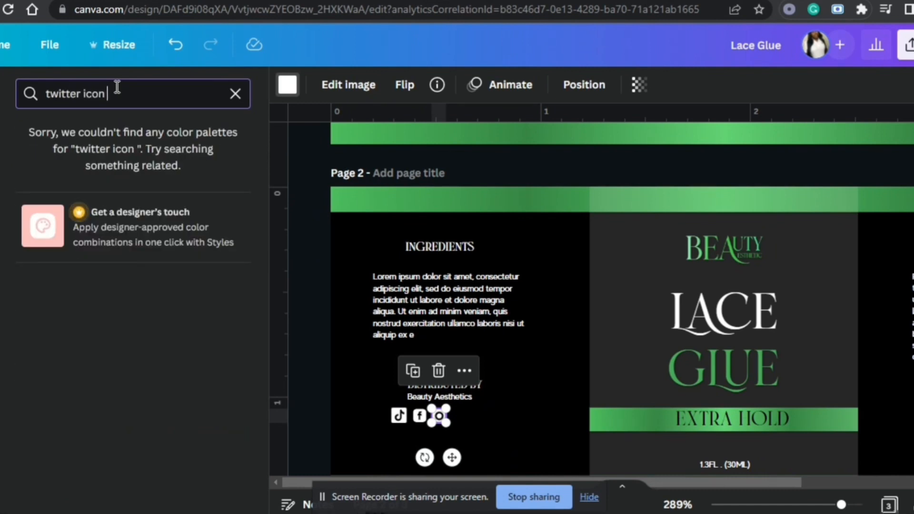
key(Backspace)
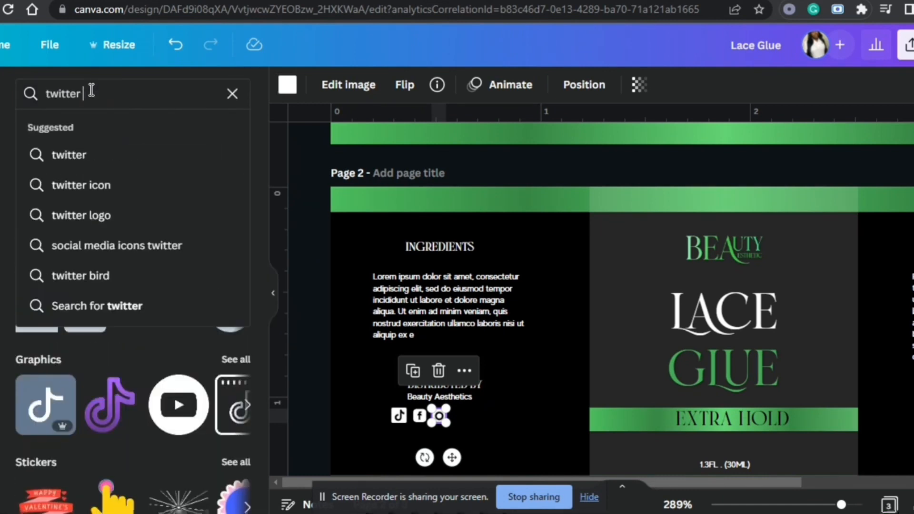
click(81, 184)
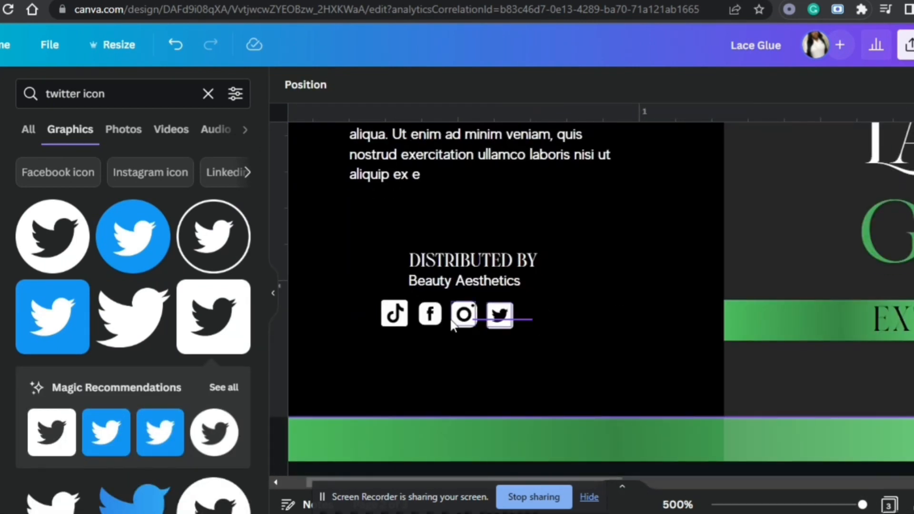
click(449, 314)
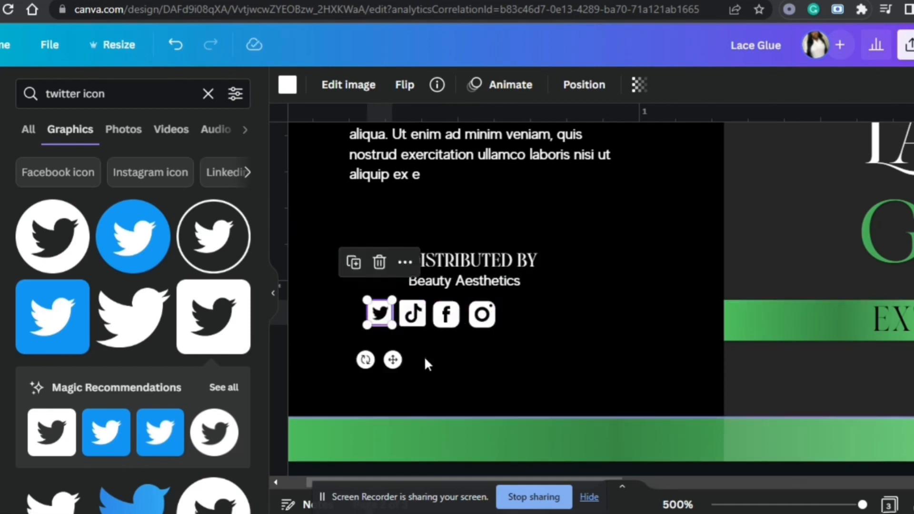
click(411, 314)
text(facebook)
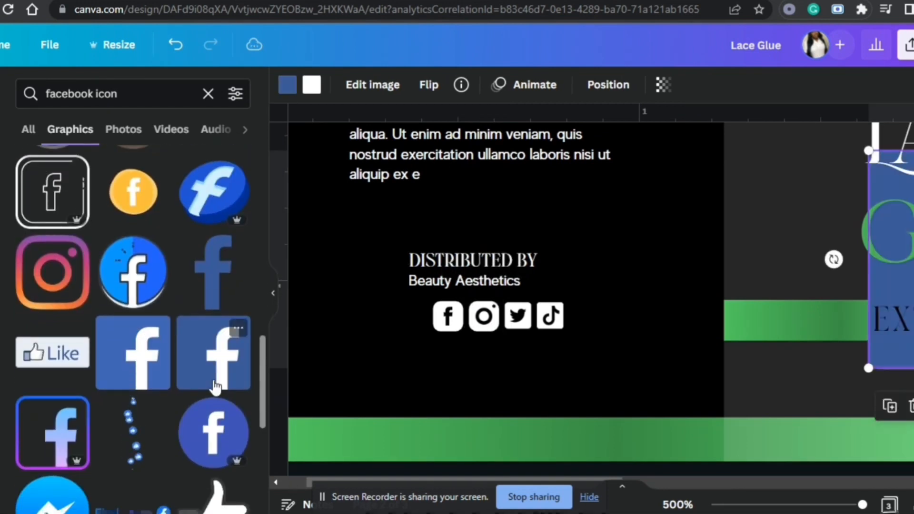
- Recolour the trial Facebook graphic and search for another Facebook icon
click(311, 85)
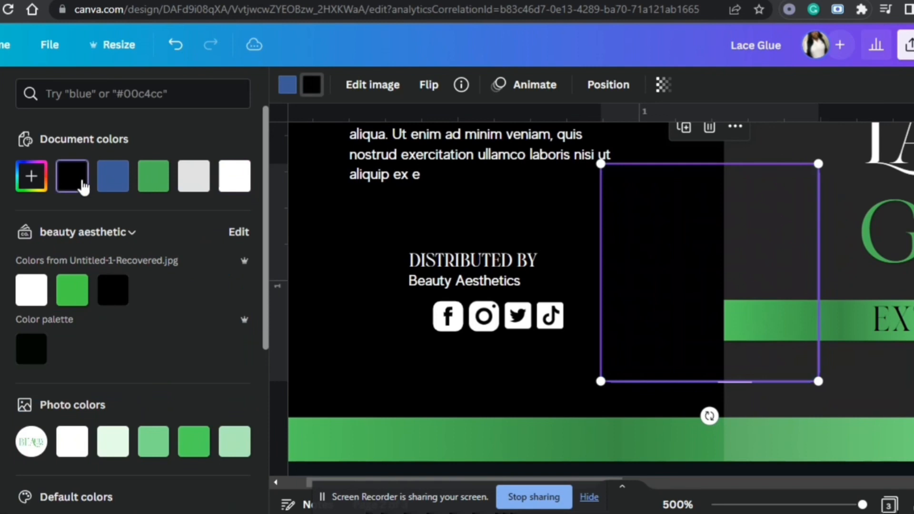
click(234, 176)
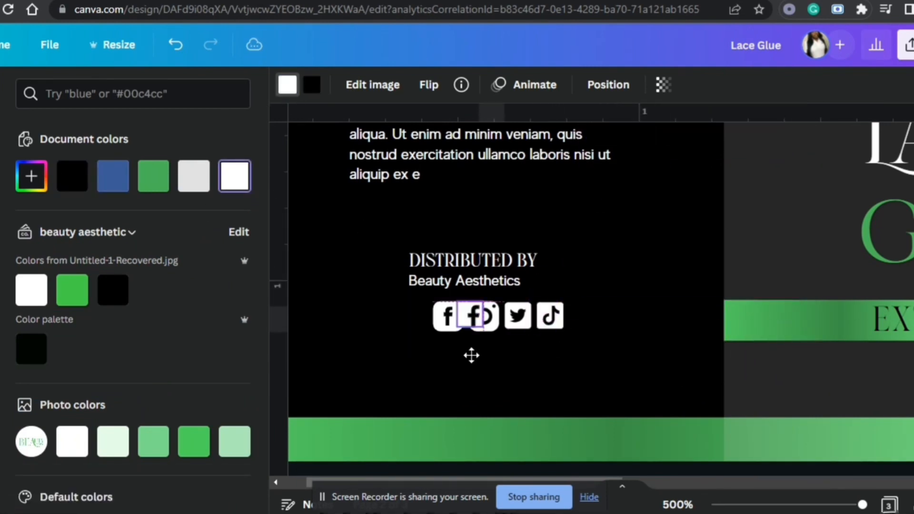
text(facebook icon)
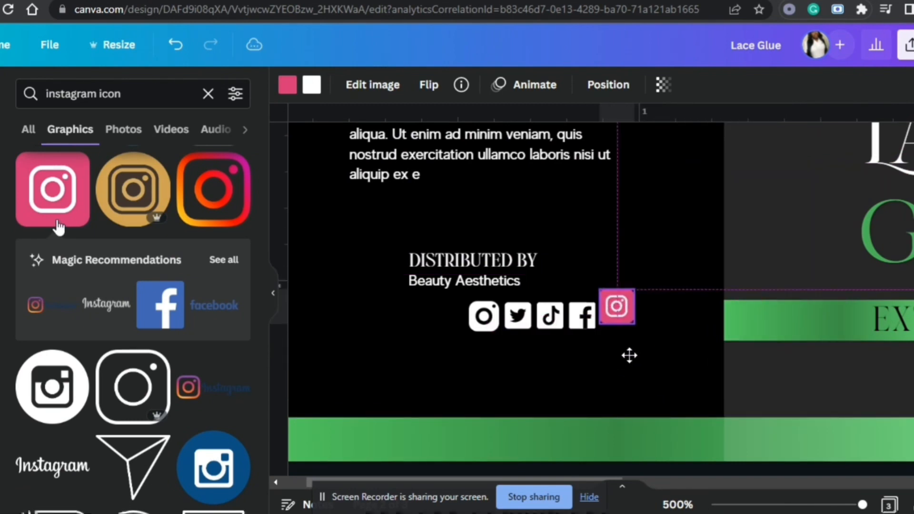
- Try different colours on the pink Instagram icon
click(616, 307)
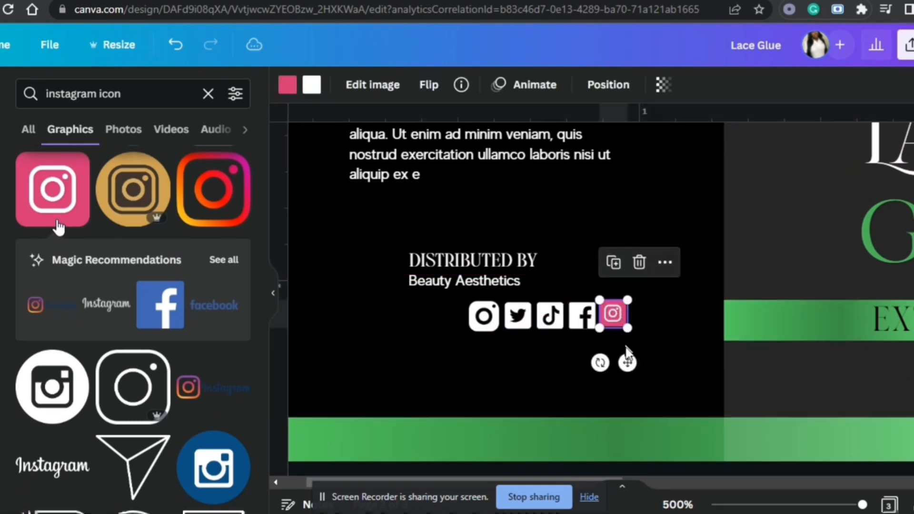
click(287, 84)
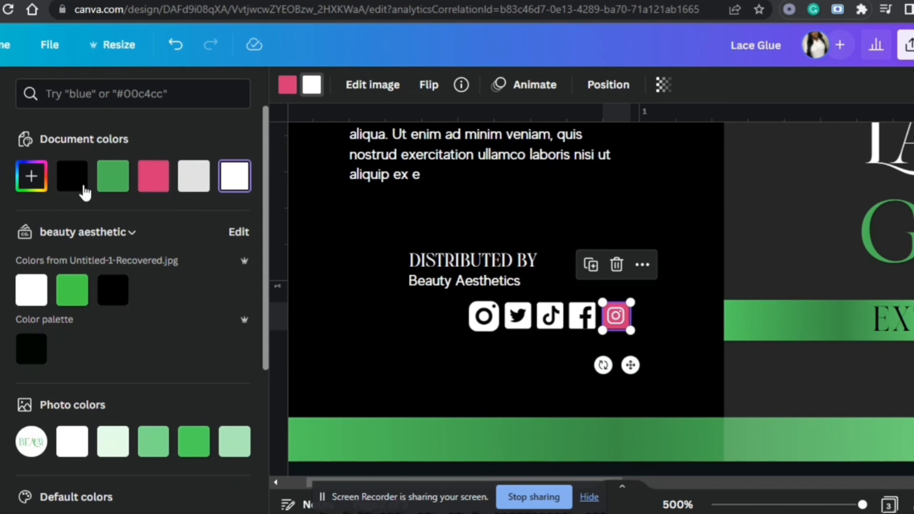
click(287, 85)
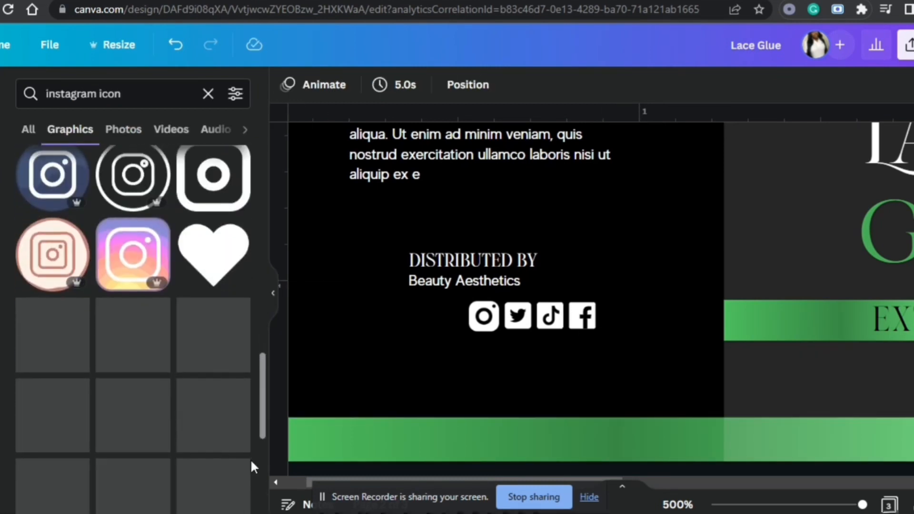
scroll(down, 3)
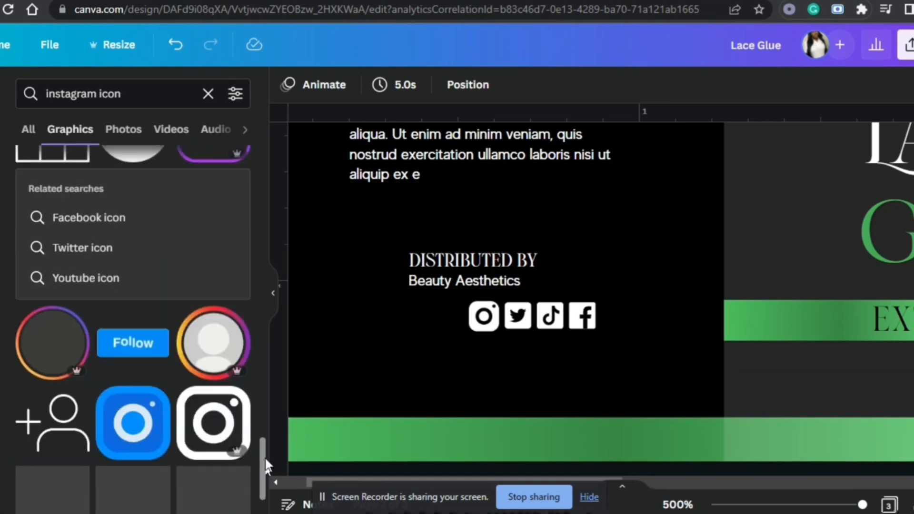
scroll(down, 3)
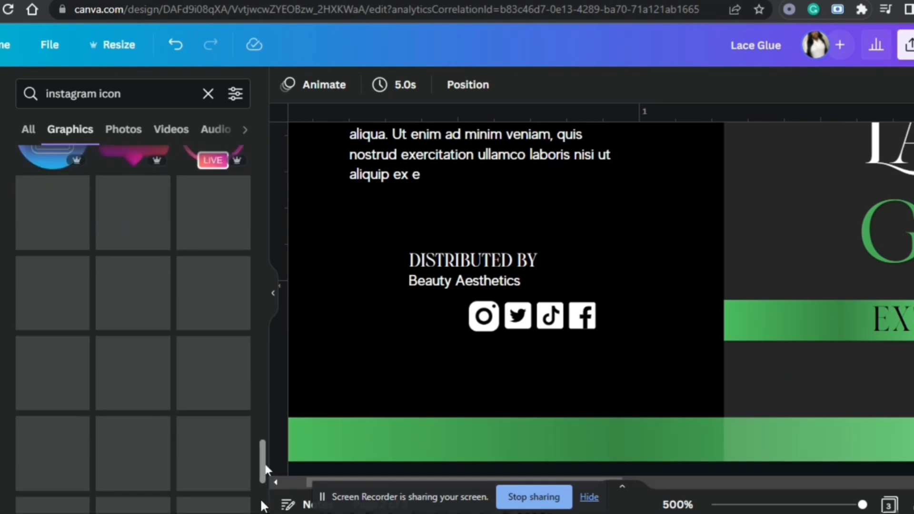